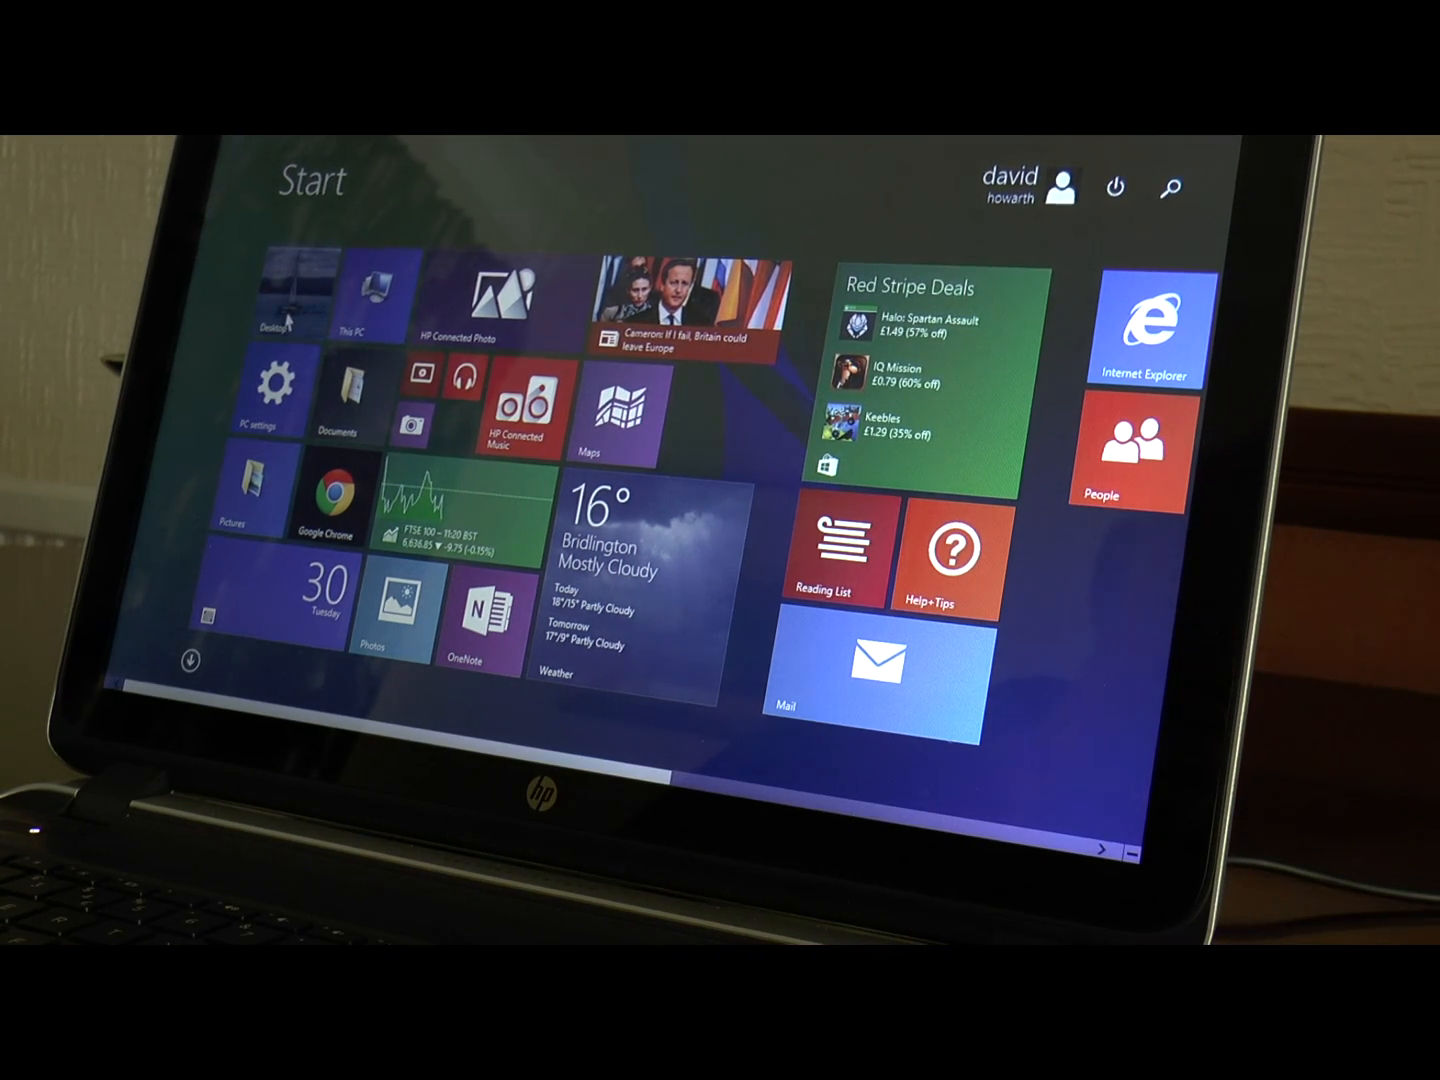
Go to the desktop and dismiss PowerDirector's 'Concurrent User Sessions are not supported' warning
{"action": "left_click", "coordinate": [288, 296]}
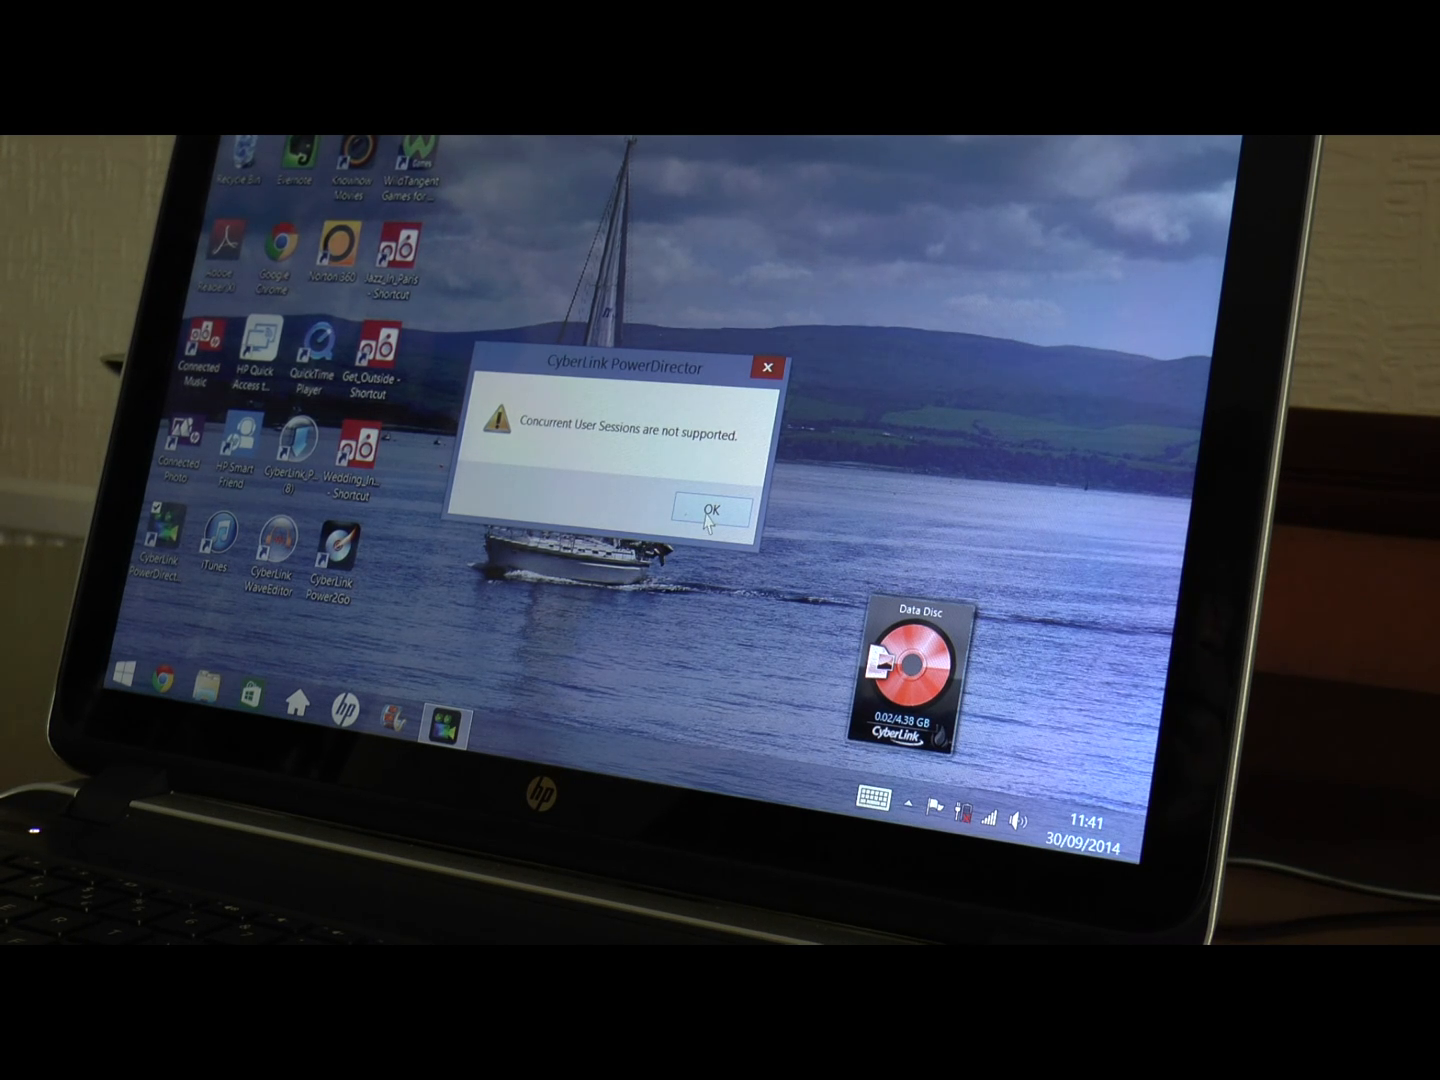
{"action": "left_click", "coordinate": [708, 512]}
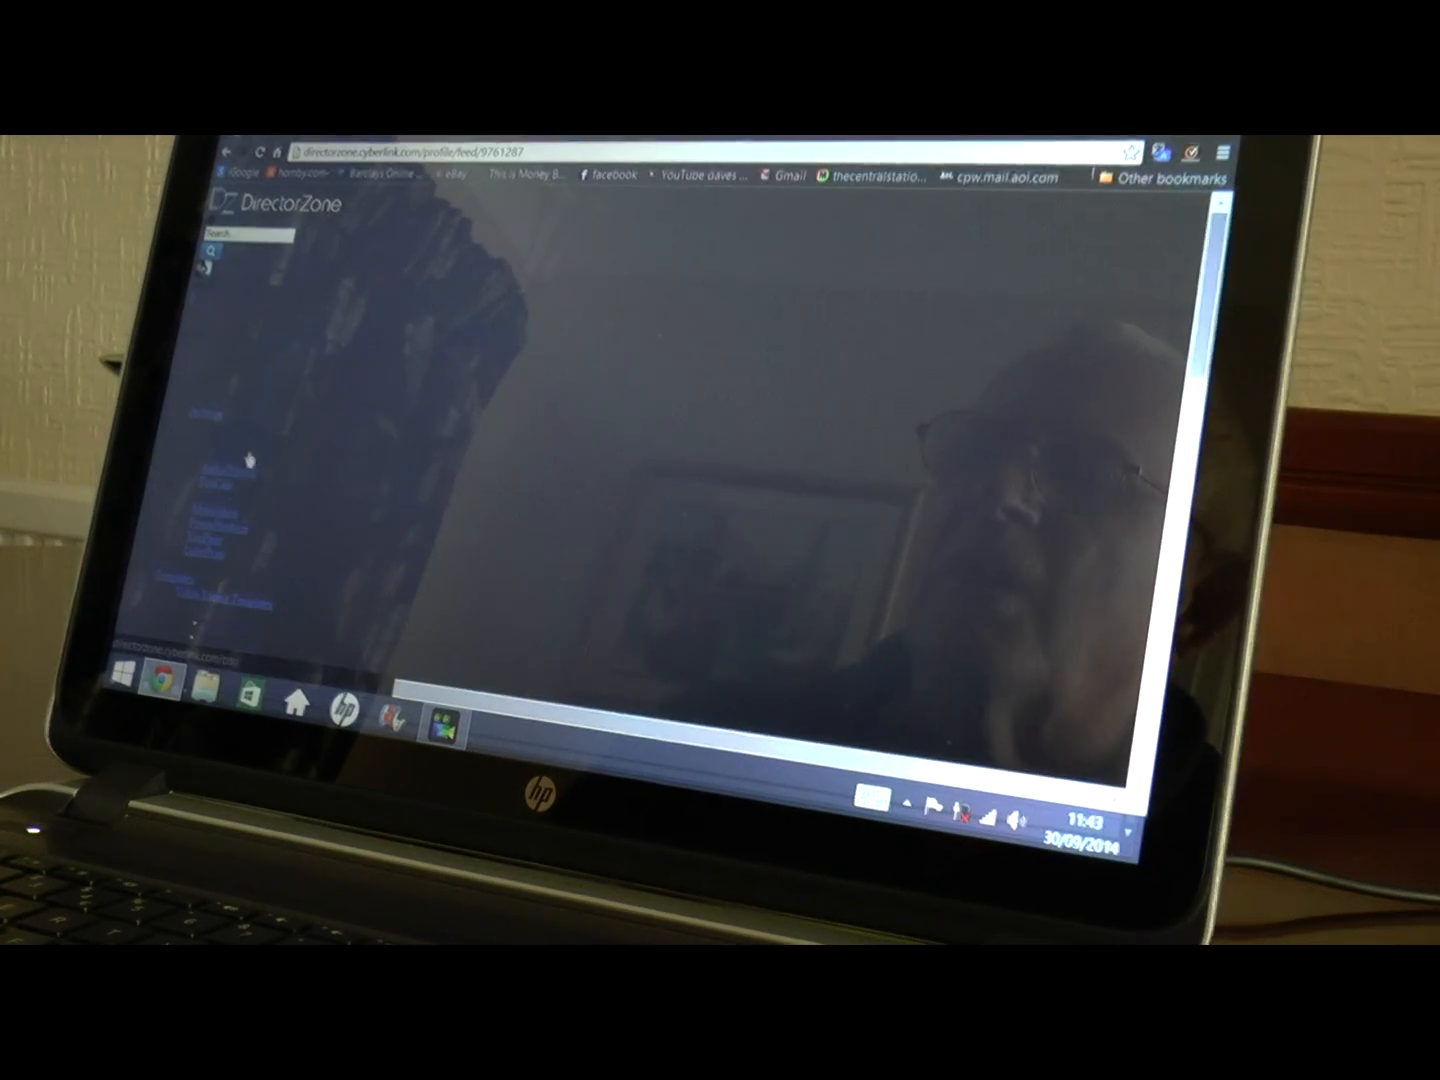
Browse down the DirectorZone Effects page past the PowerDirector 13 promotion and popular tags
{"action": "scroll", "scroll_direction": "down", "scroll_amount": 3}
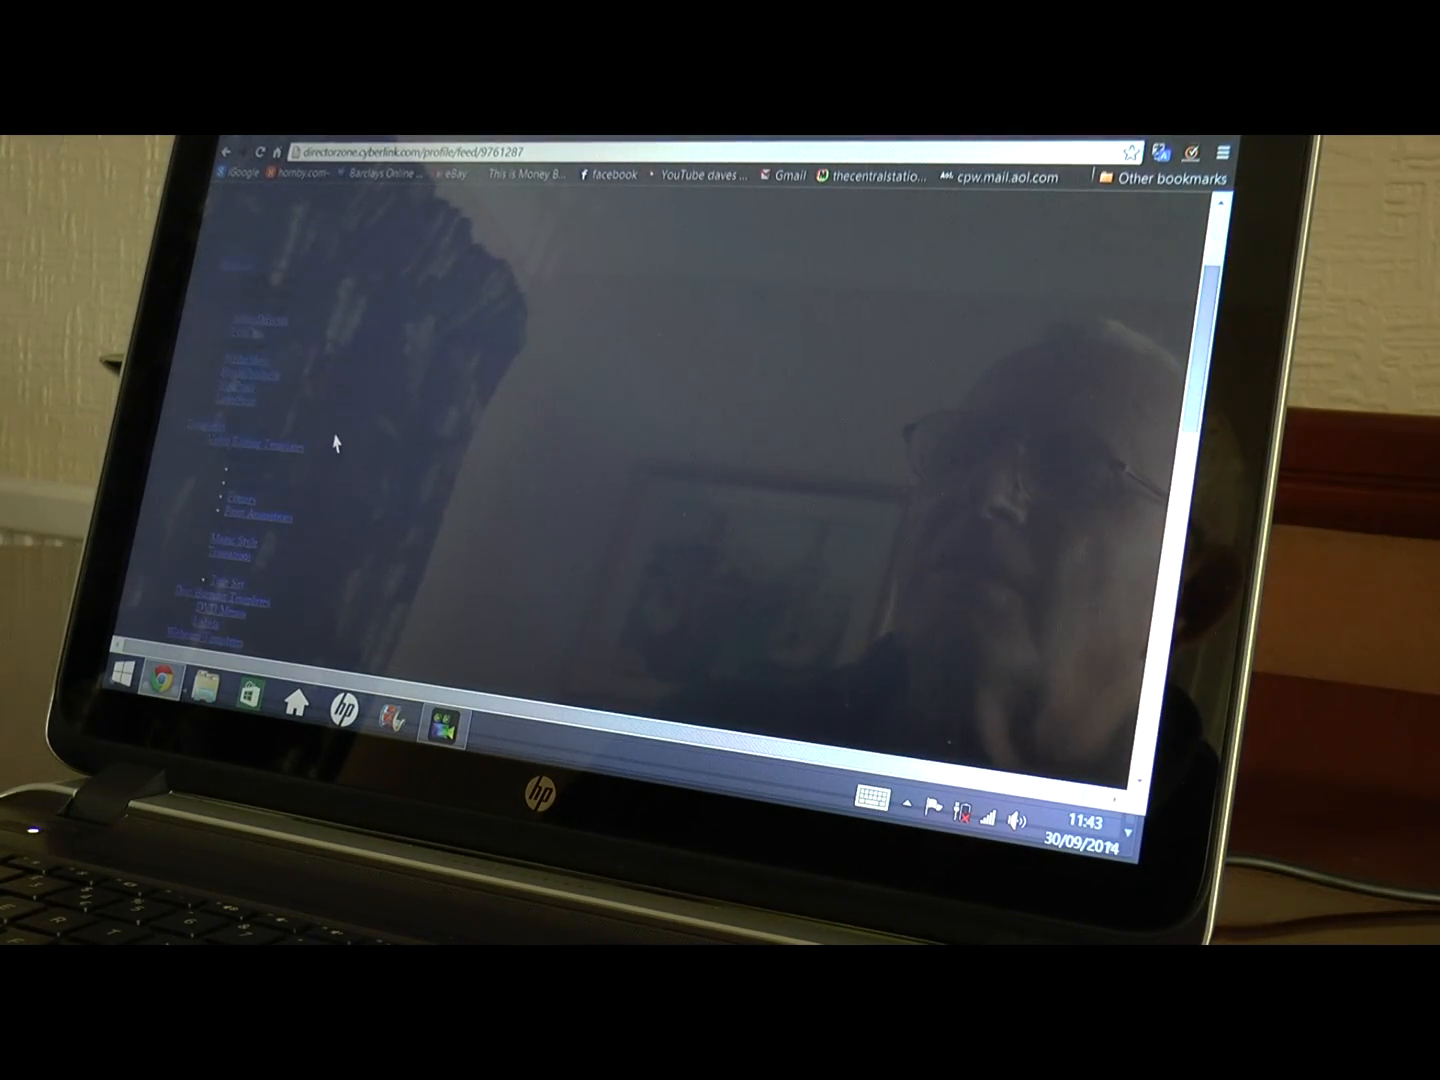
{"action": "scroll", "scroll_direction": "down", "scroll_amount": 3}
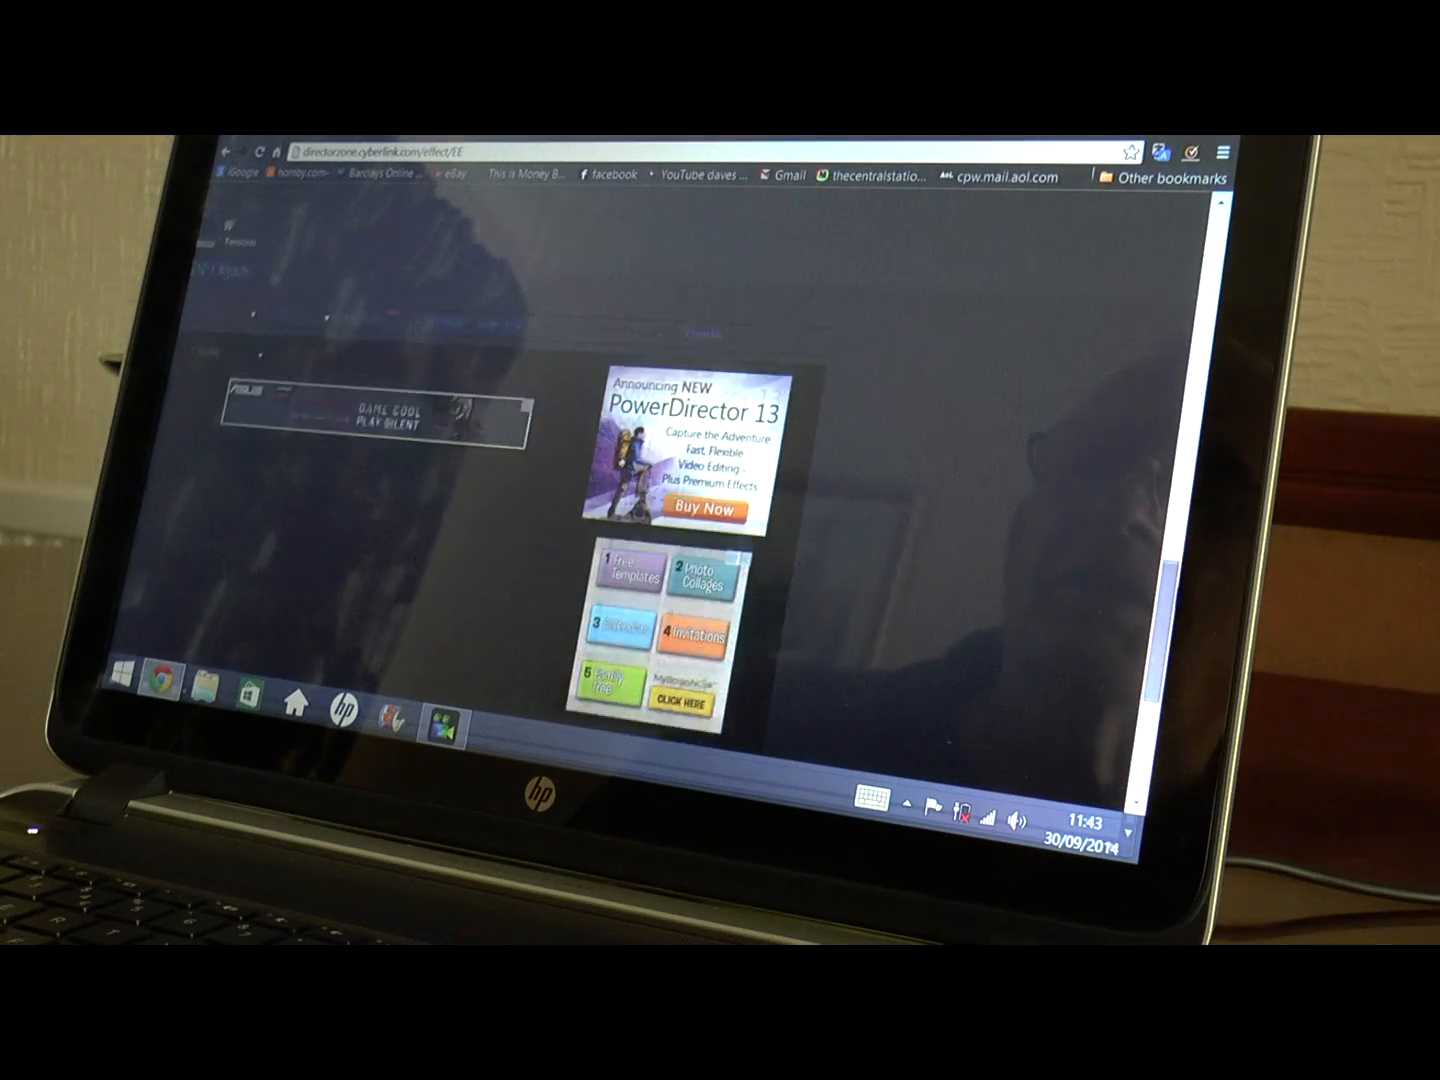
{"action": "scroll", "scroll_direction": "down", "scroll_amount": 3}
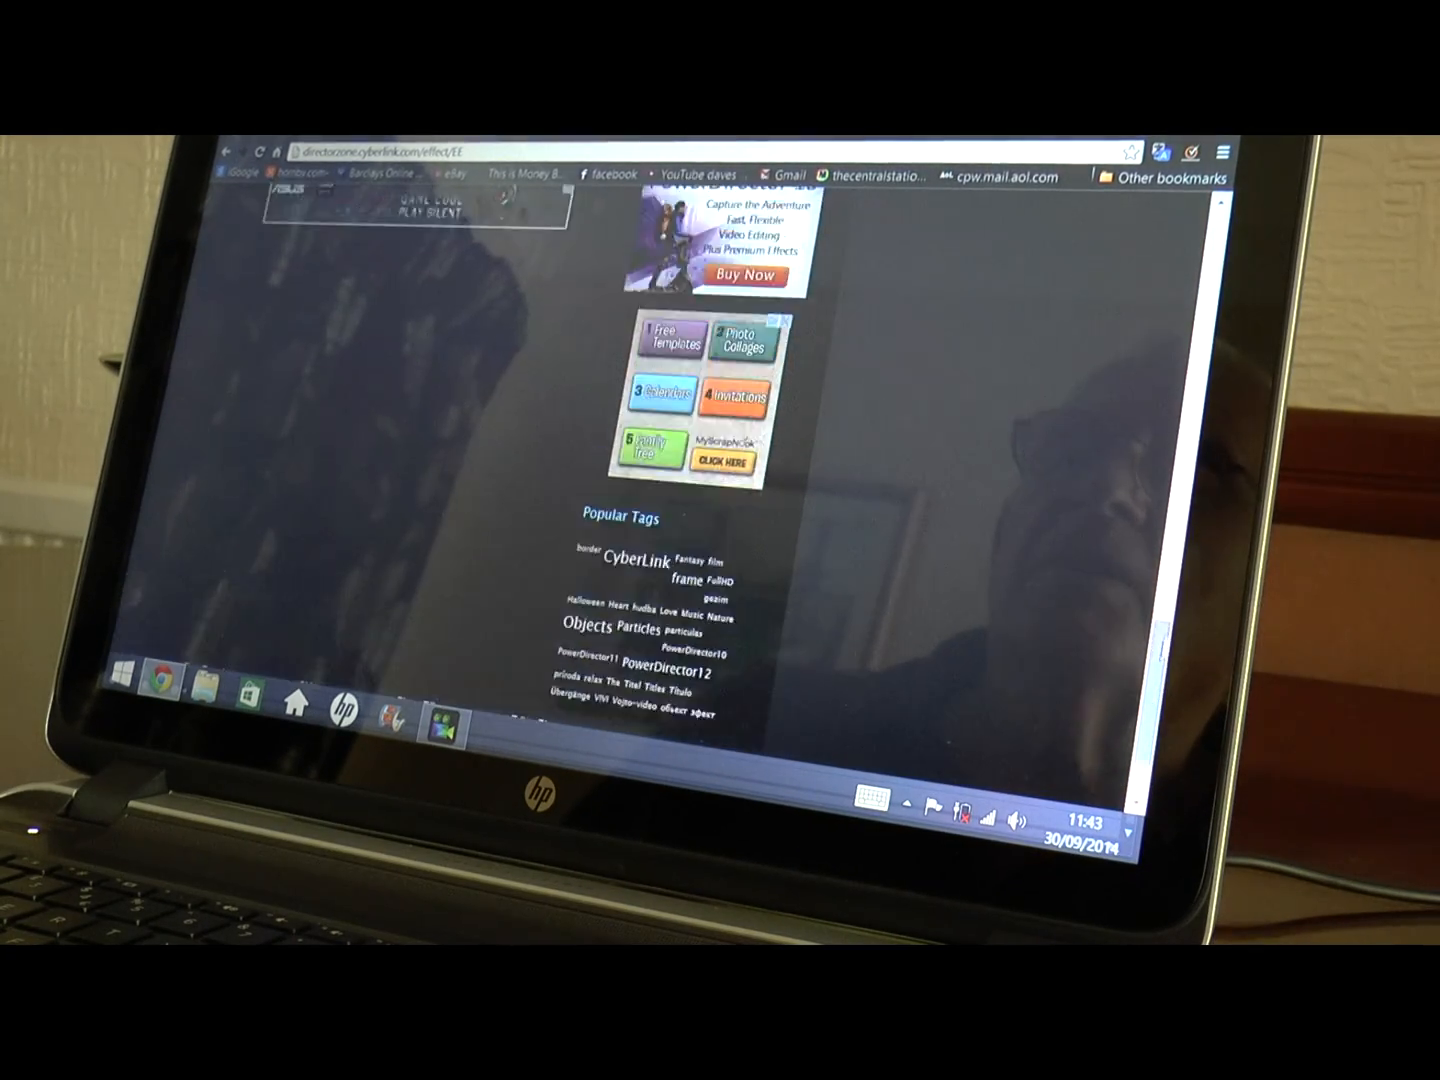
{"action": "scroll", "scroll_direction": "up", "scroll_amount": 3}
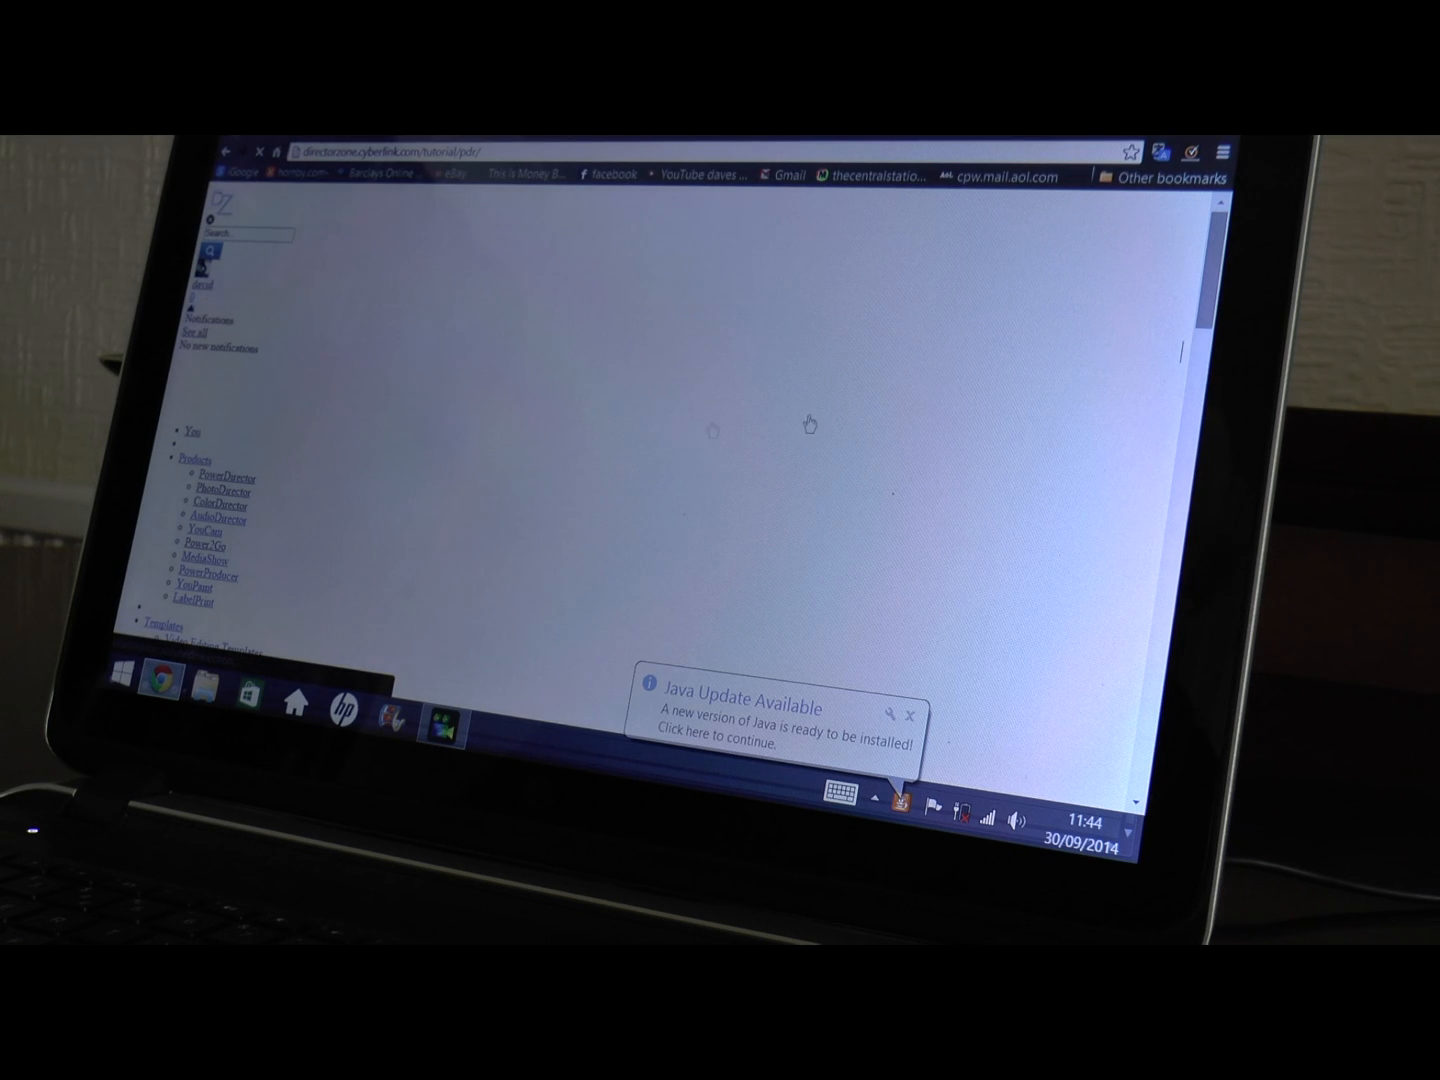
Browse the PiP Objects effects listing in DirectorZone
{"action": "scroll", "scroll_direction": "down", "scroll_amount": 3}
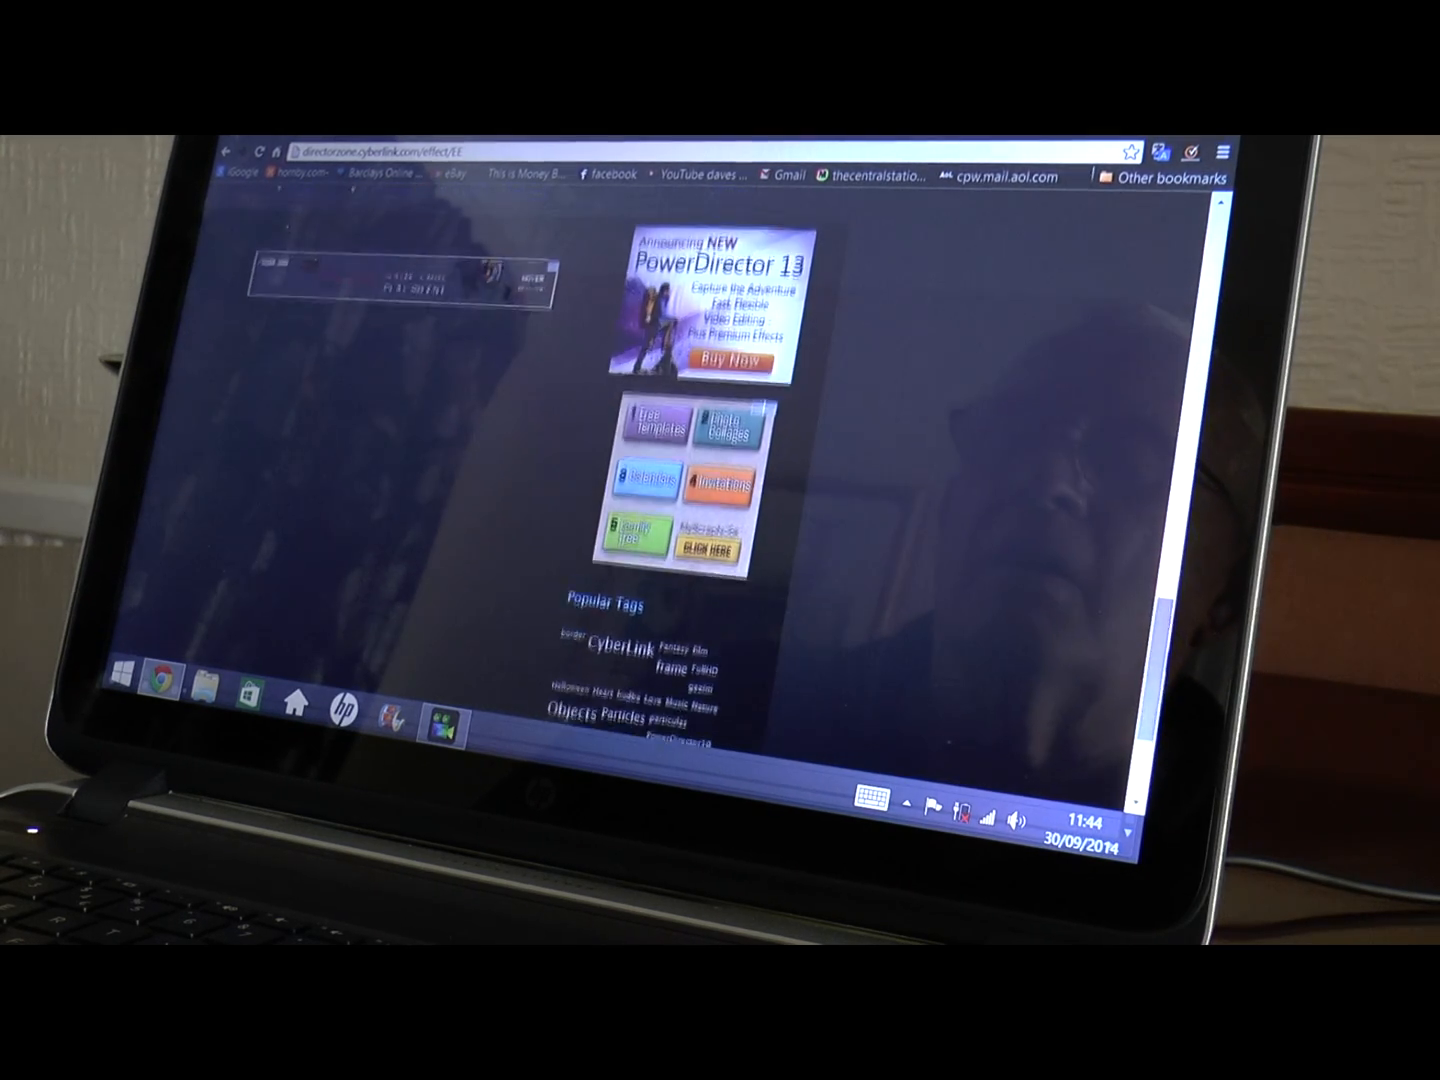
{"action": "scroll", "scroll_direction": "up", "scroll_amount": 3}
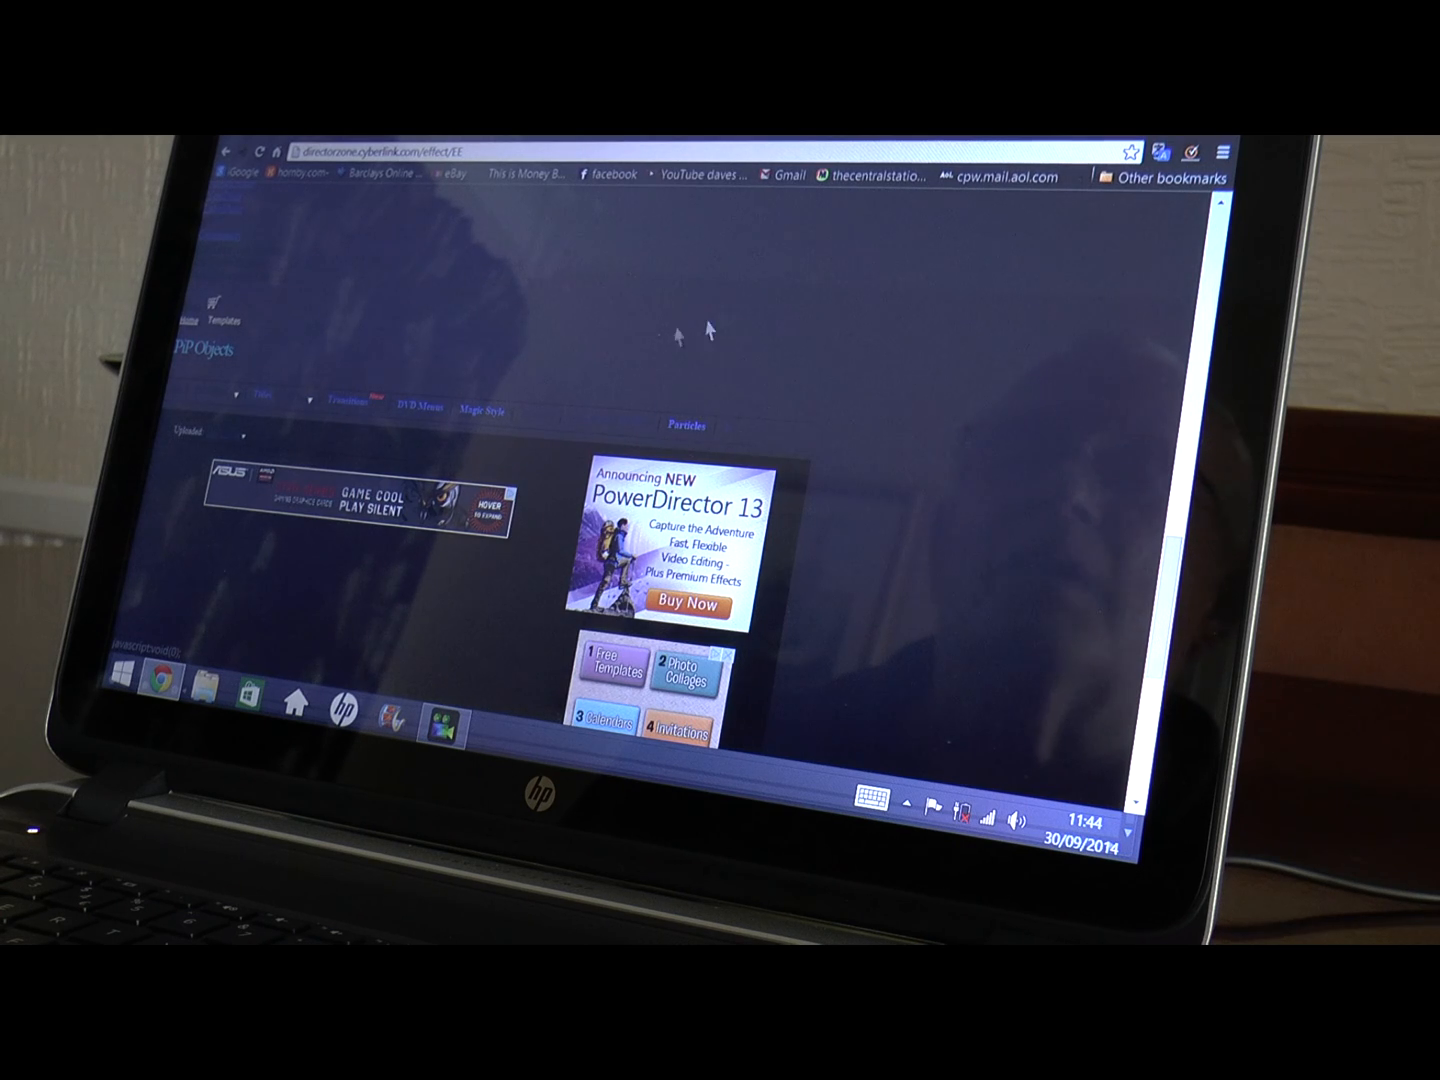
{"action": "scroll", "scroll_direction": "down", "scroll_amount": 3}
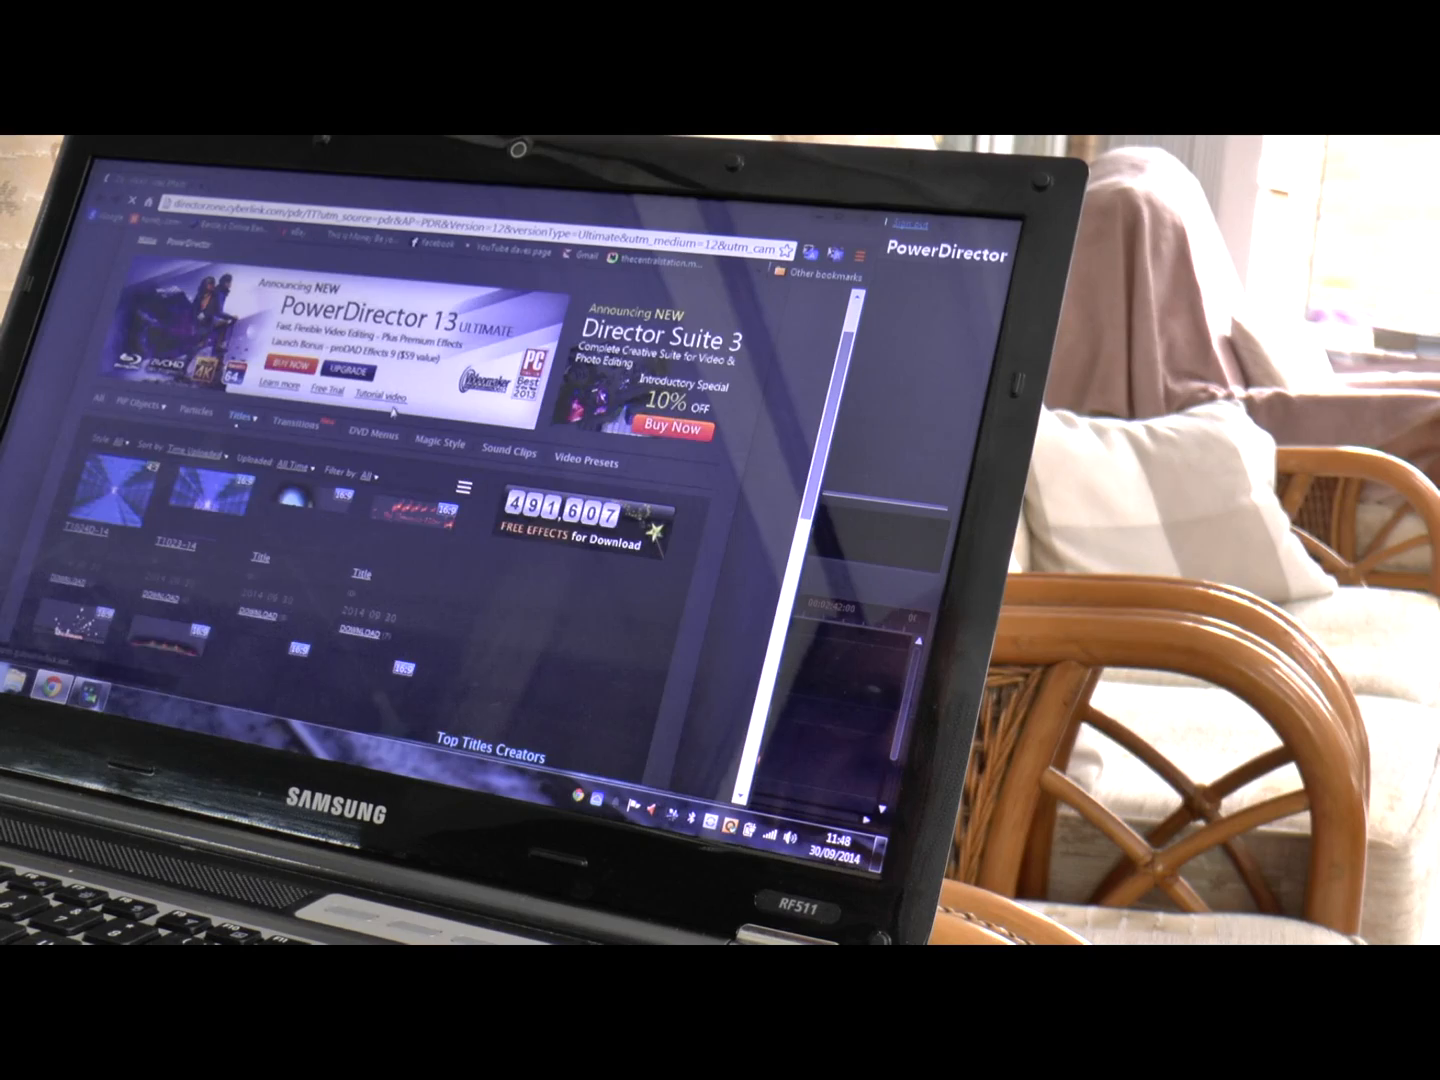
Download a title template via Download Now and acknowledge the installation success message
{"action": "scroll", "scroll_direction": "down", "scroll_amount": 3}
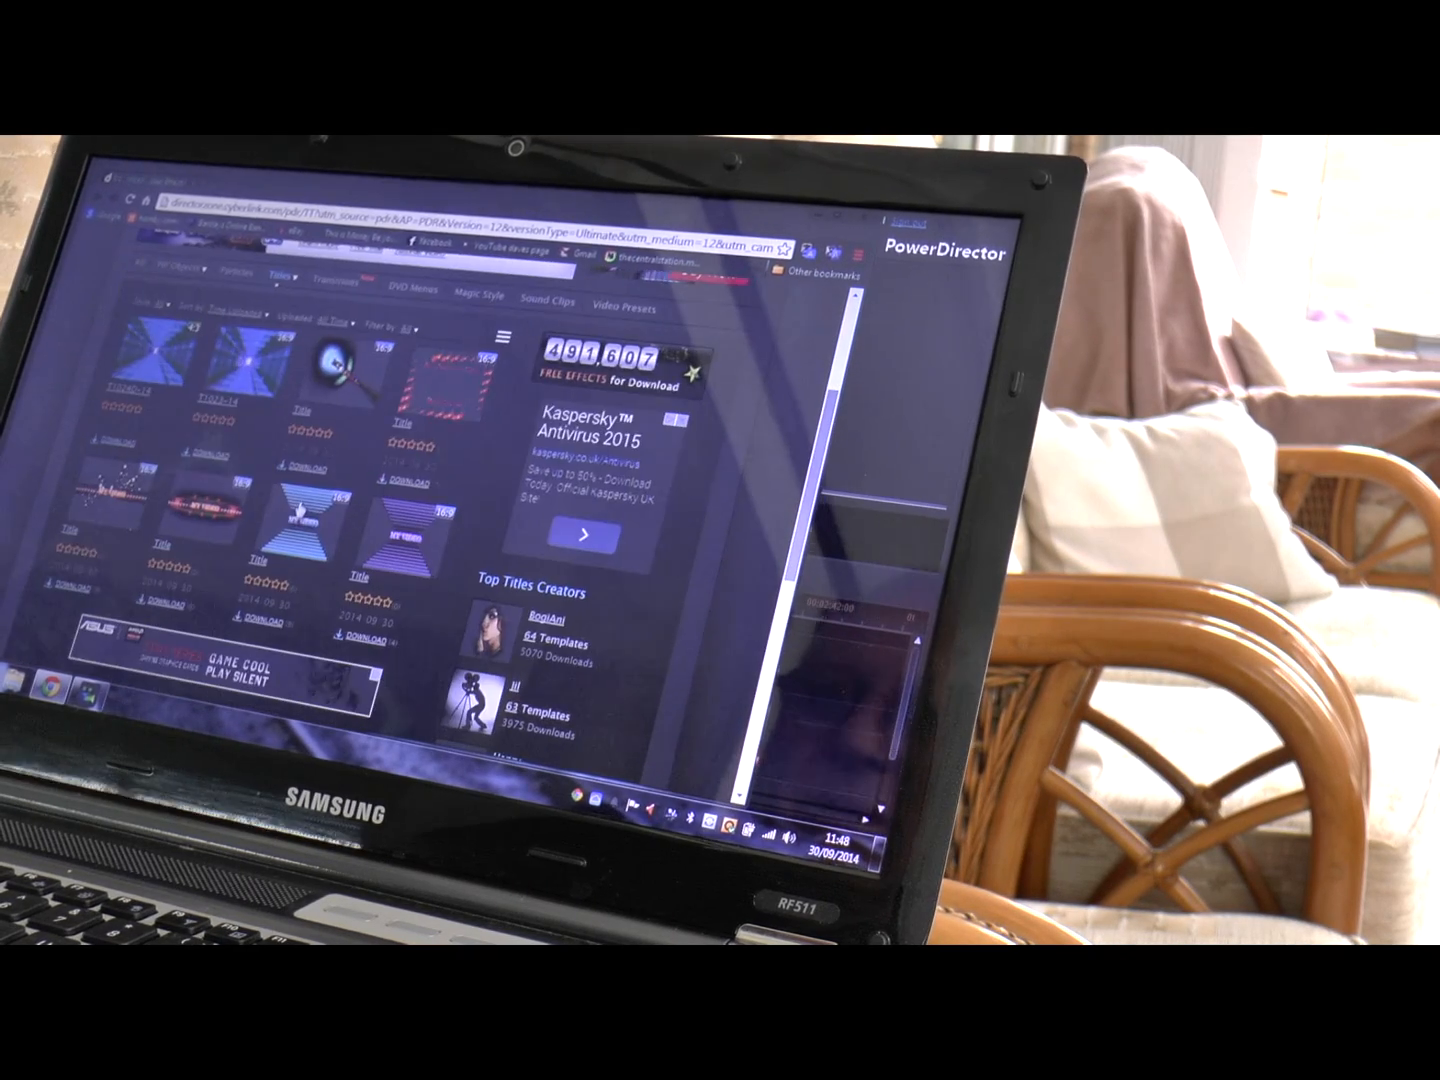
{"action": "scroll", "scroll_direction": "down", "scroll_amount": 3}
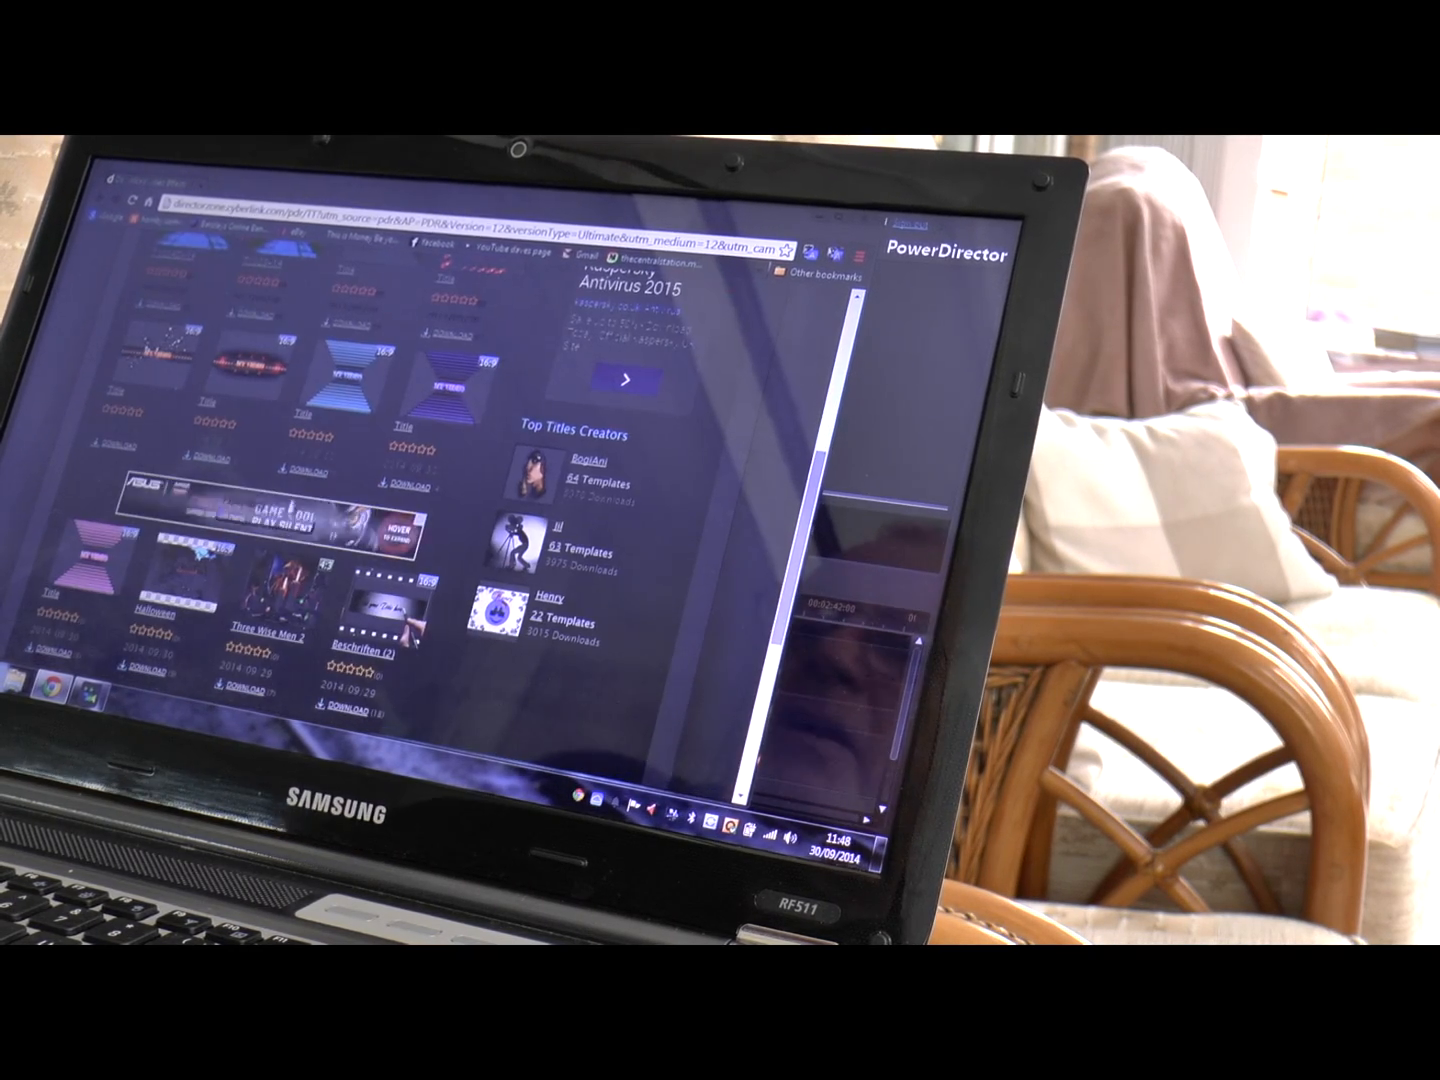
{"action": "scroll", "scroll_direction": "up", "scroll_amount": 3}
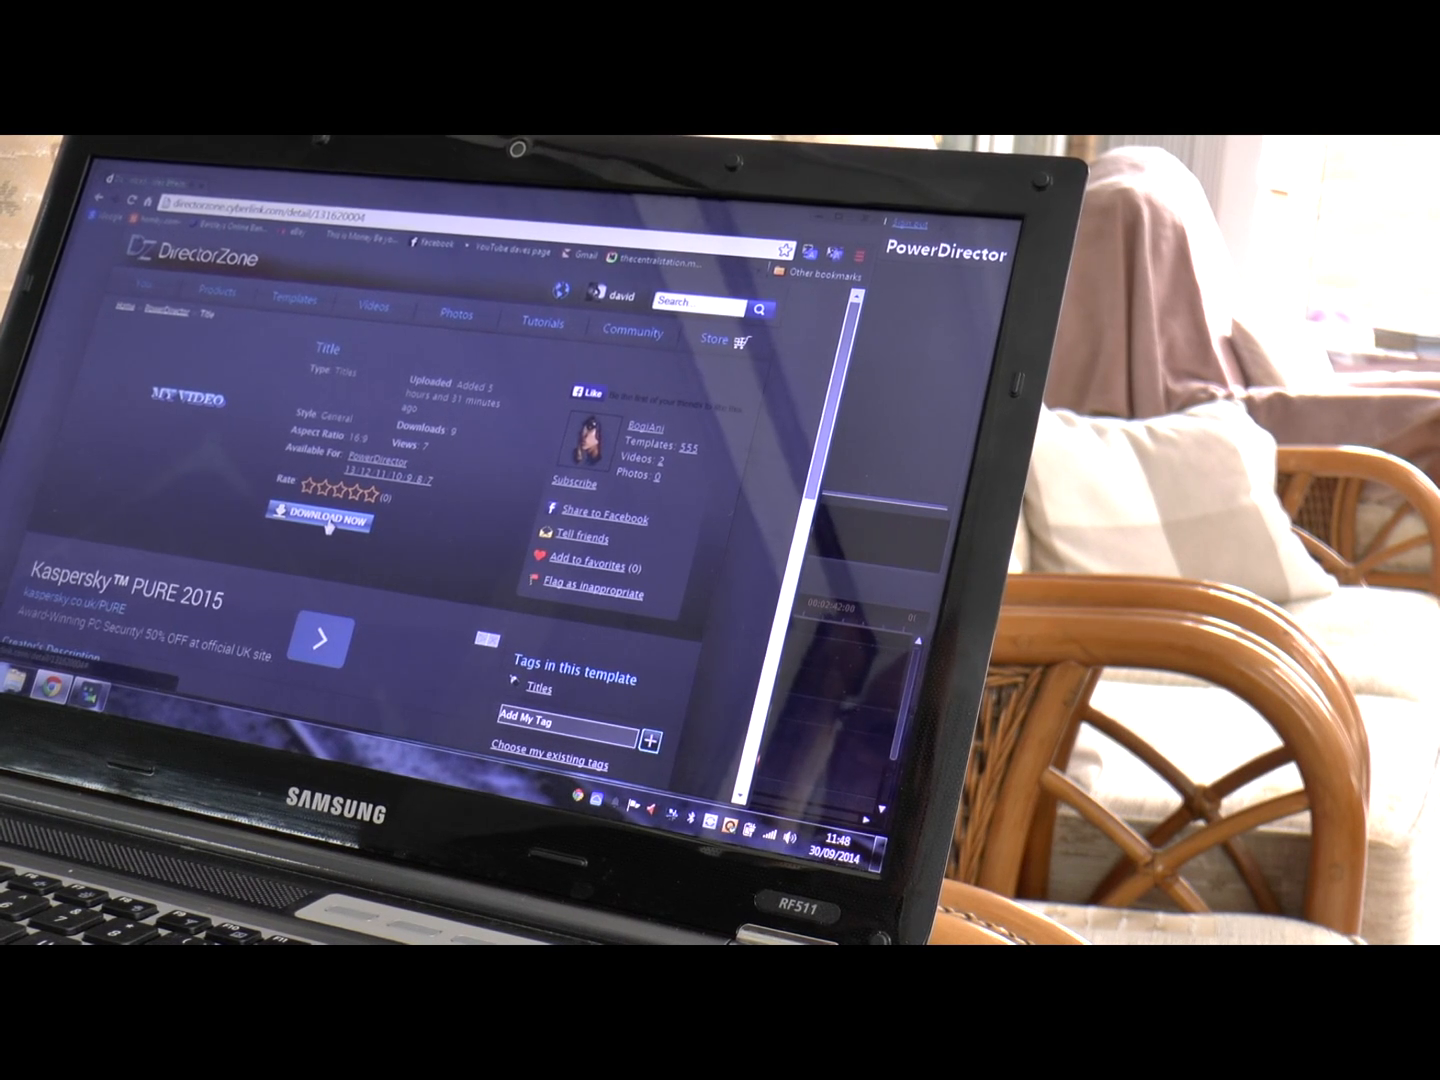
{"action": "left_click", "coordinate": [332, 518]}
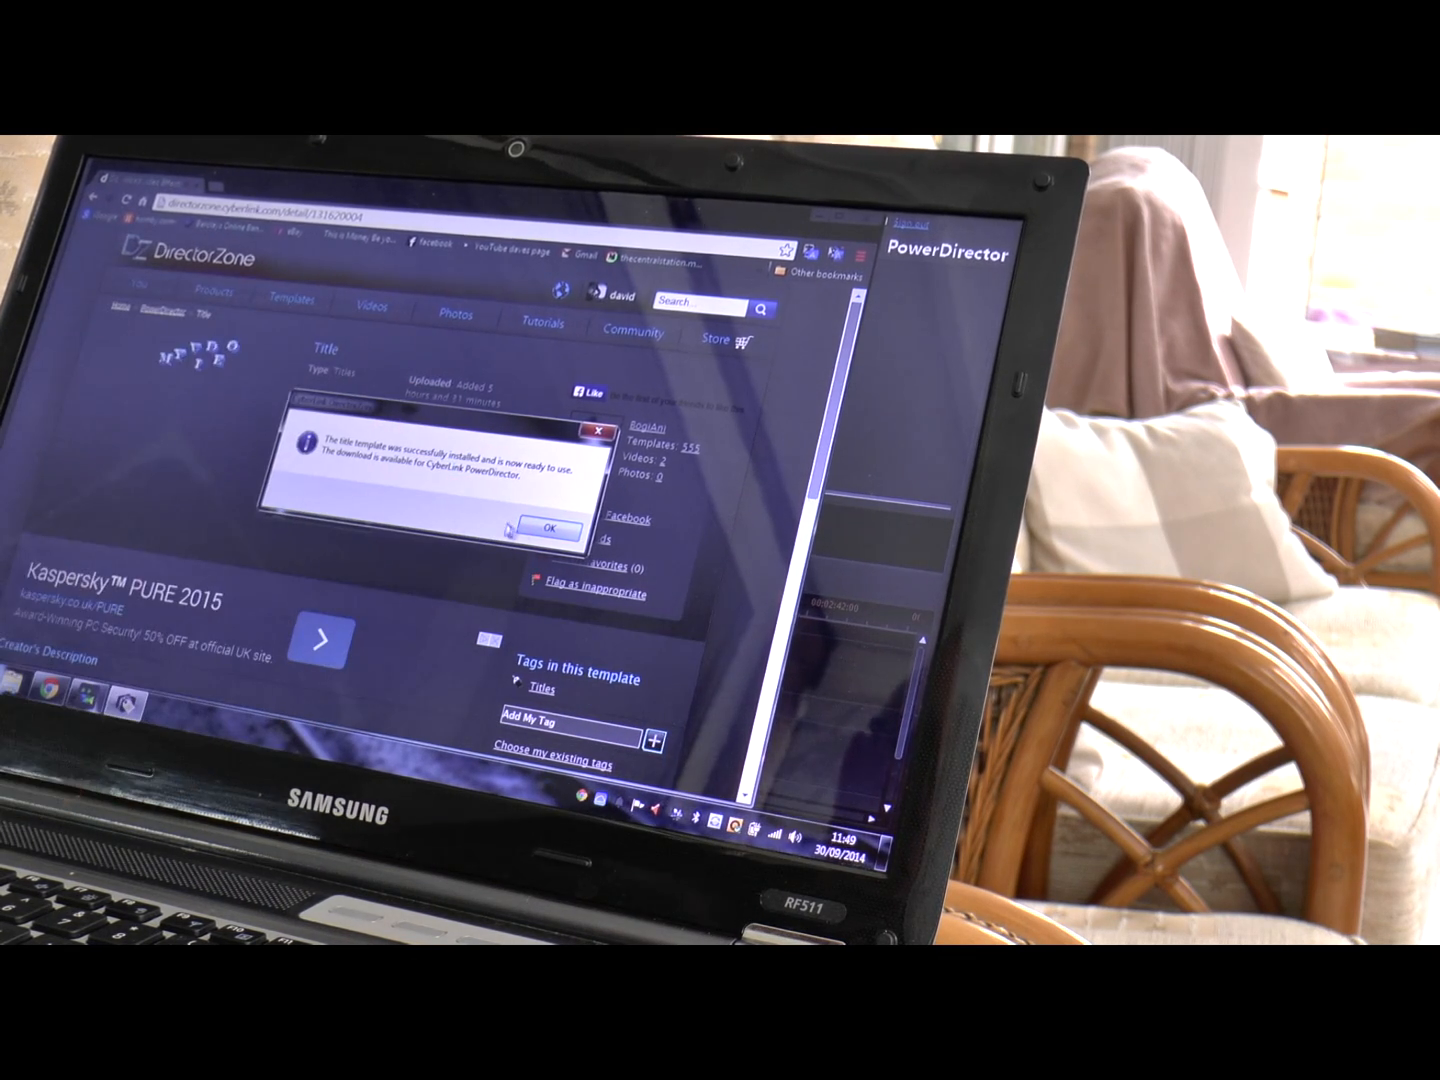
{"action": "left_click", "coordinate": [548, 528]}
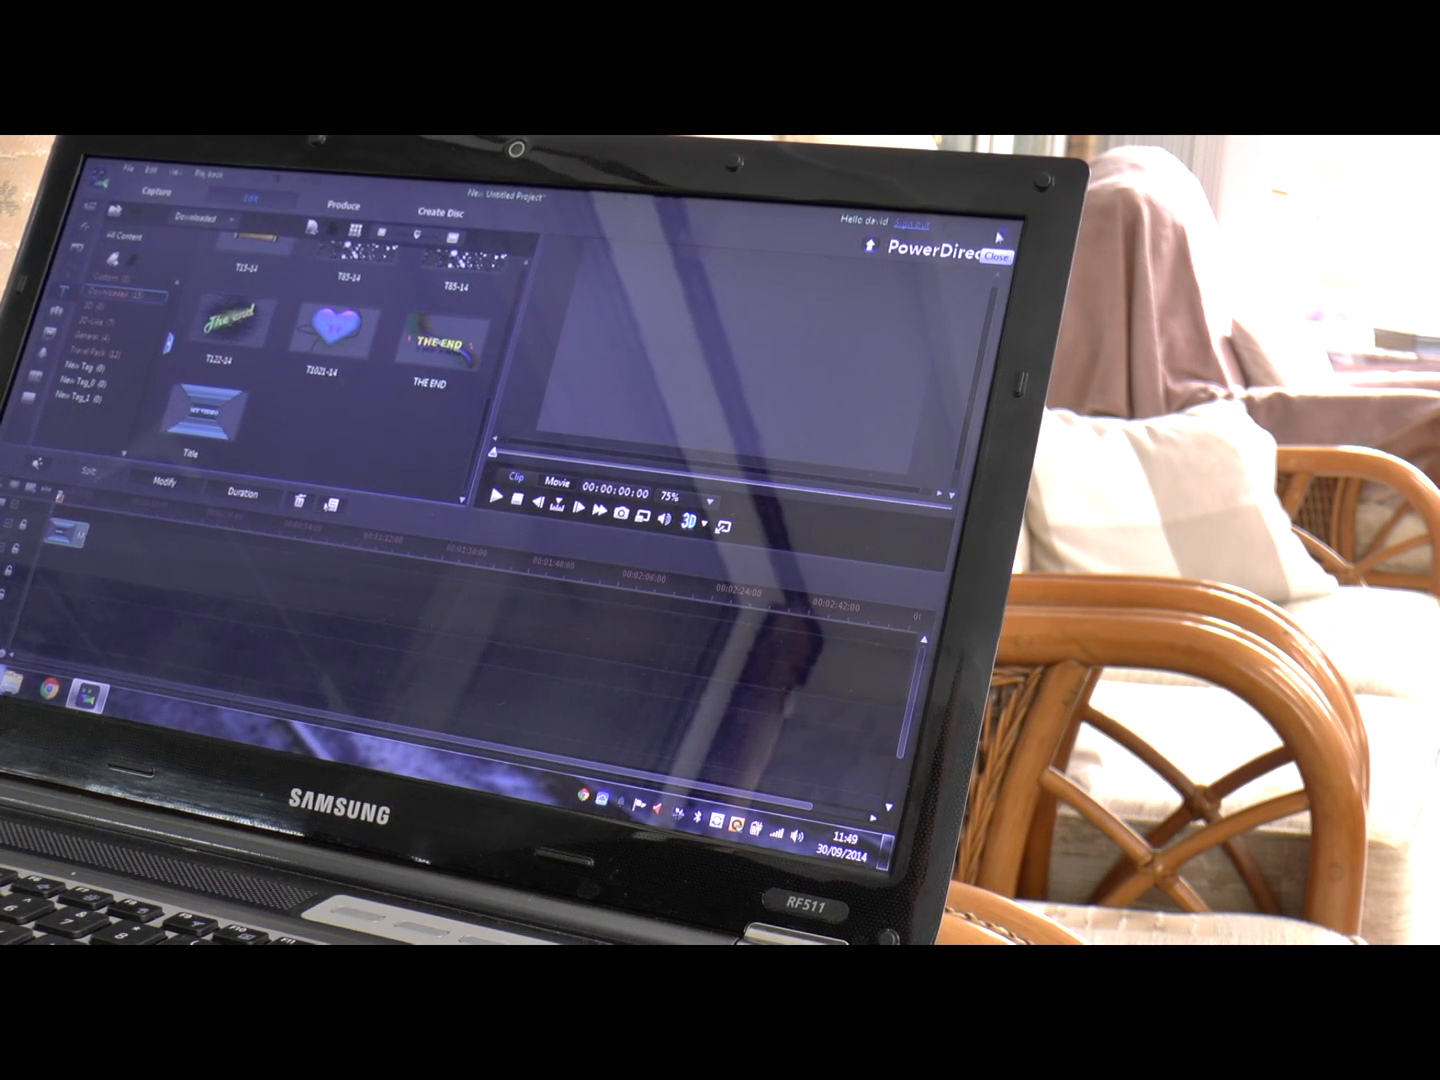
Show the Title Room in PowerDirector with the newly downloaded template listed
{"action": "left_click", "coordinate": [1008, 256]}
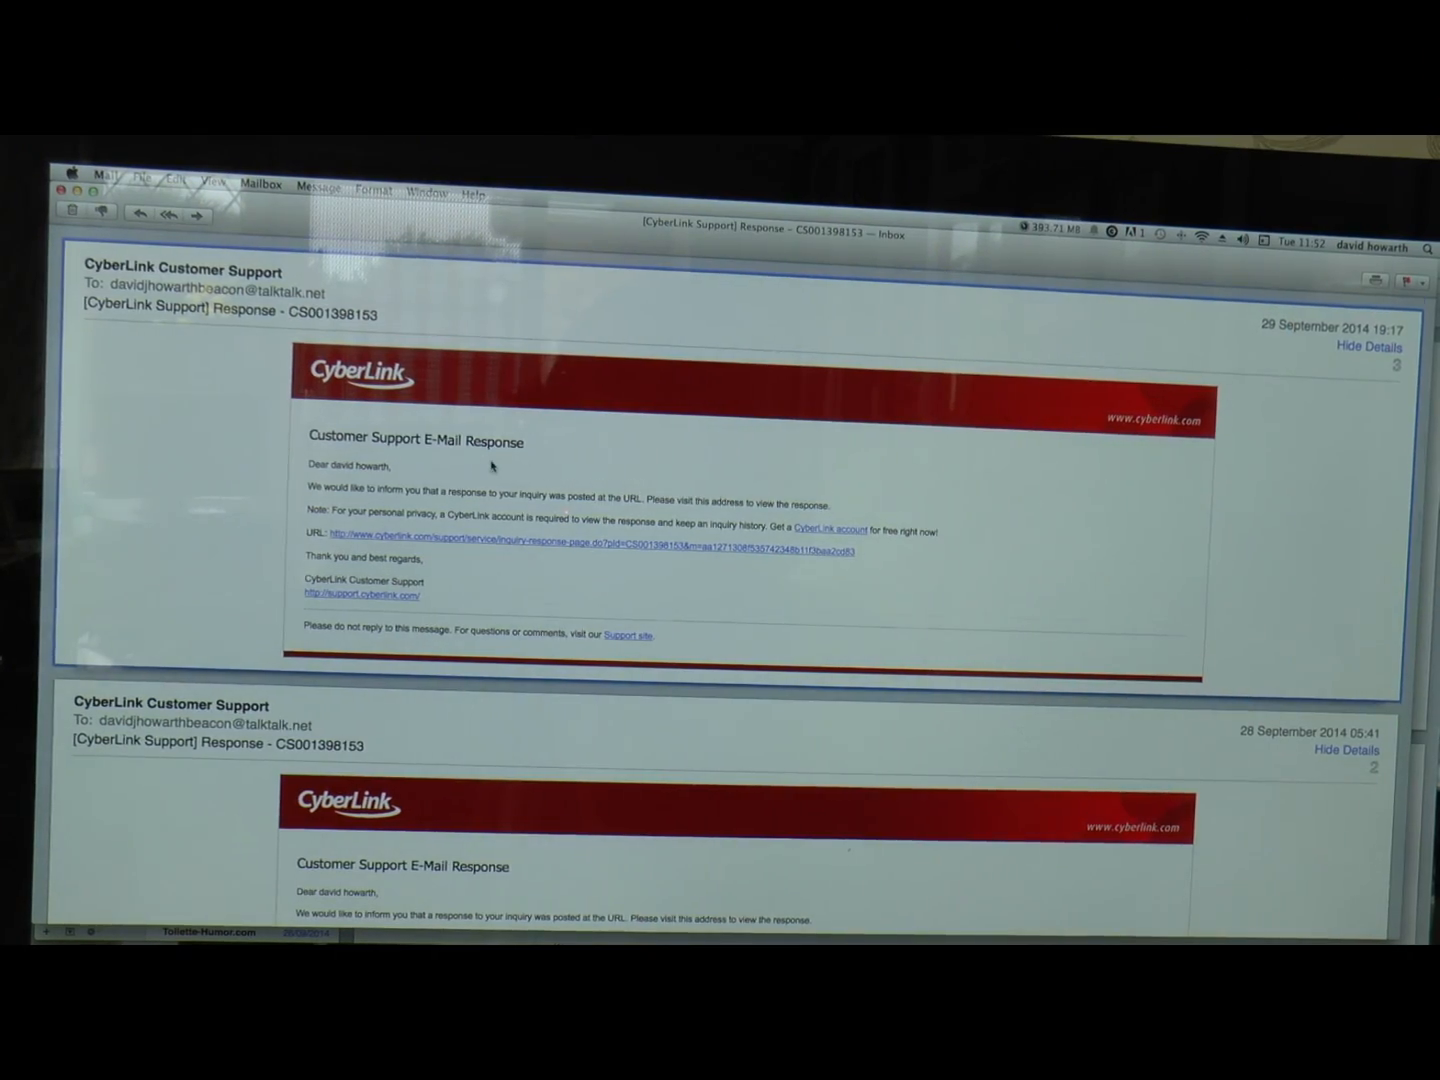
Follow the inquiry response link in the latest CyberLink Customer Support e-mail
{"action": "scroll", "scroll_direction": "down", "scroll_amount": 3}
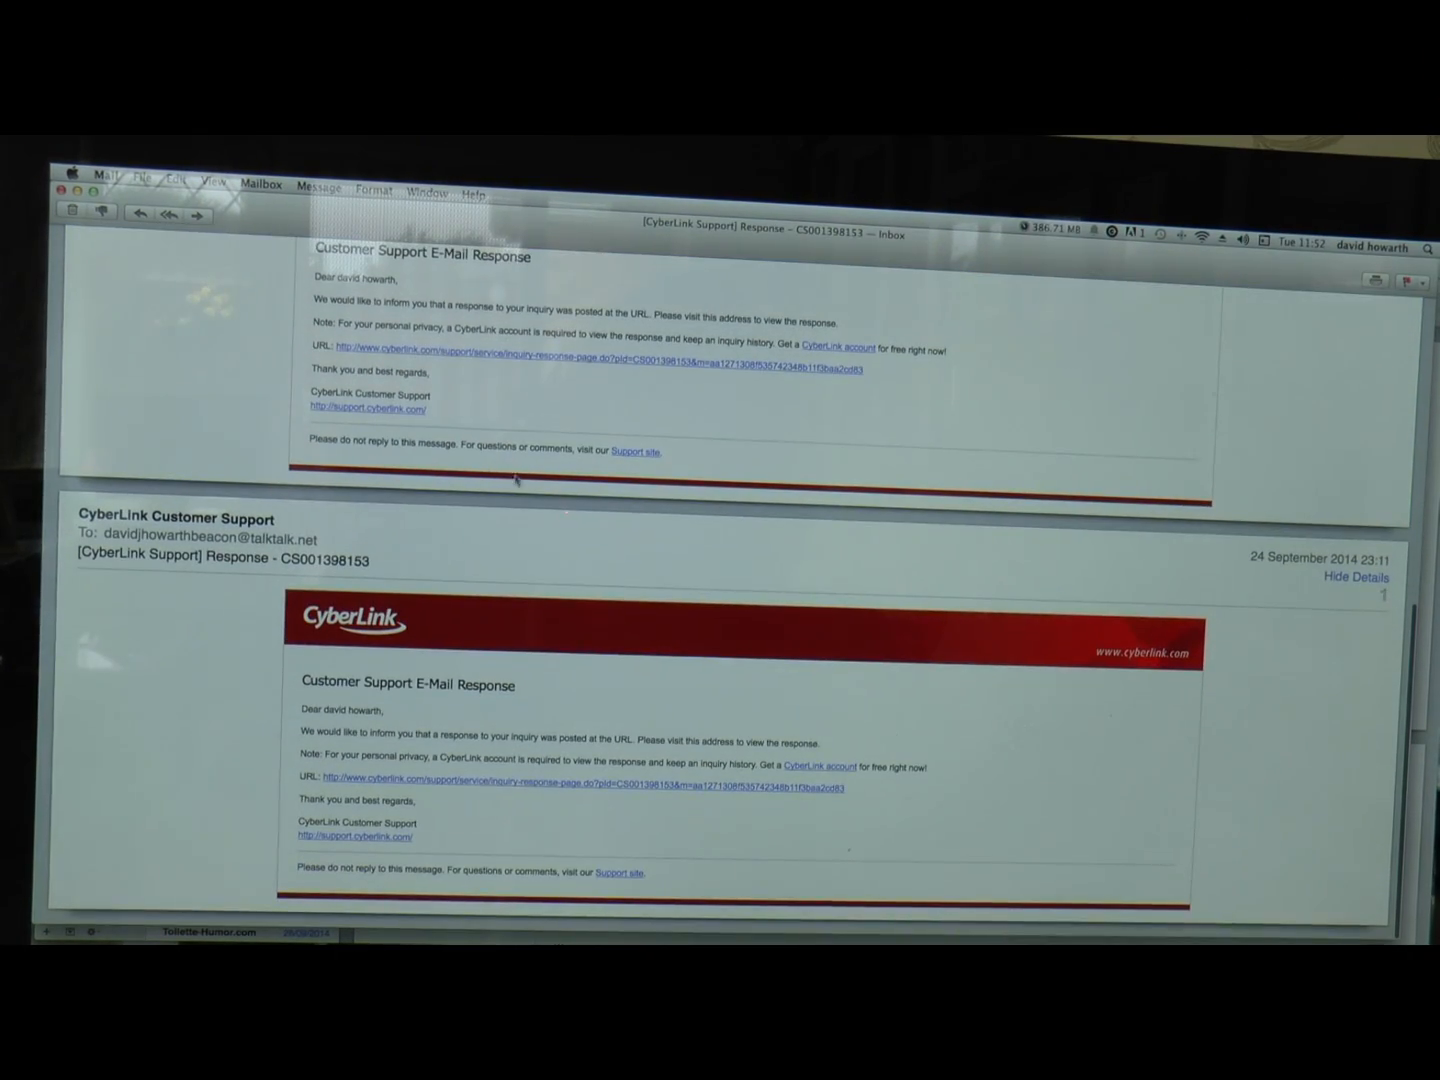
{"action": "scroll", "scroll_direction": "up", "scroll_amount": 3}
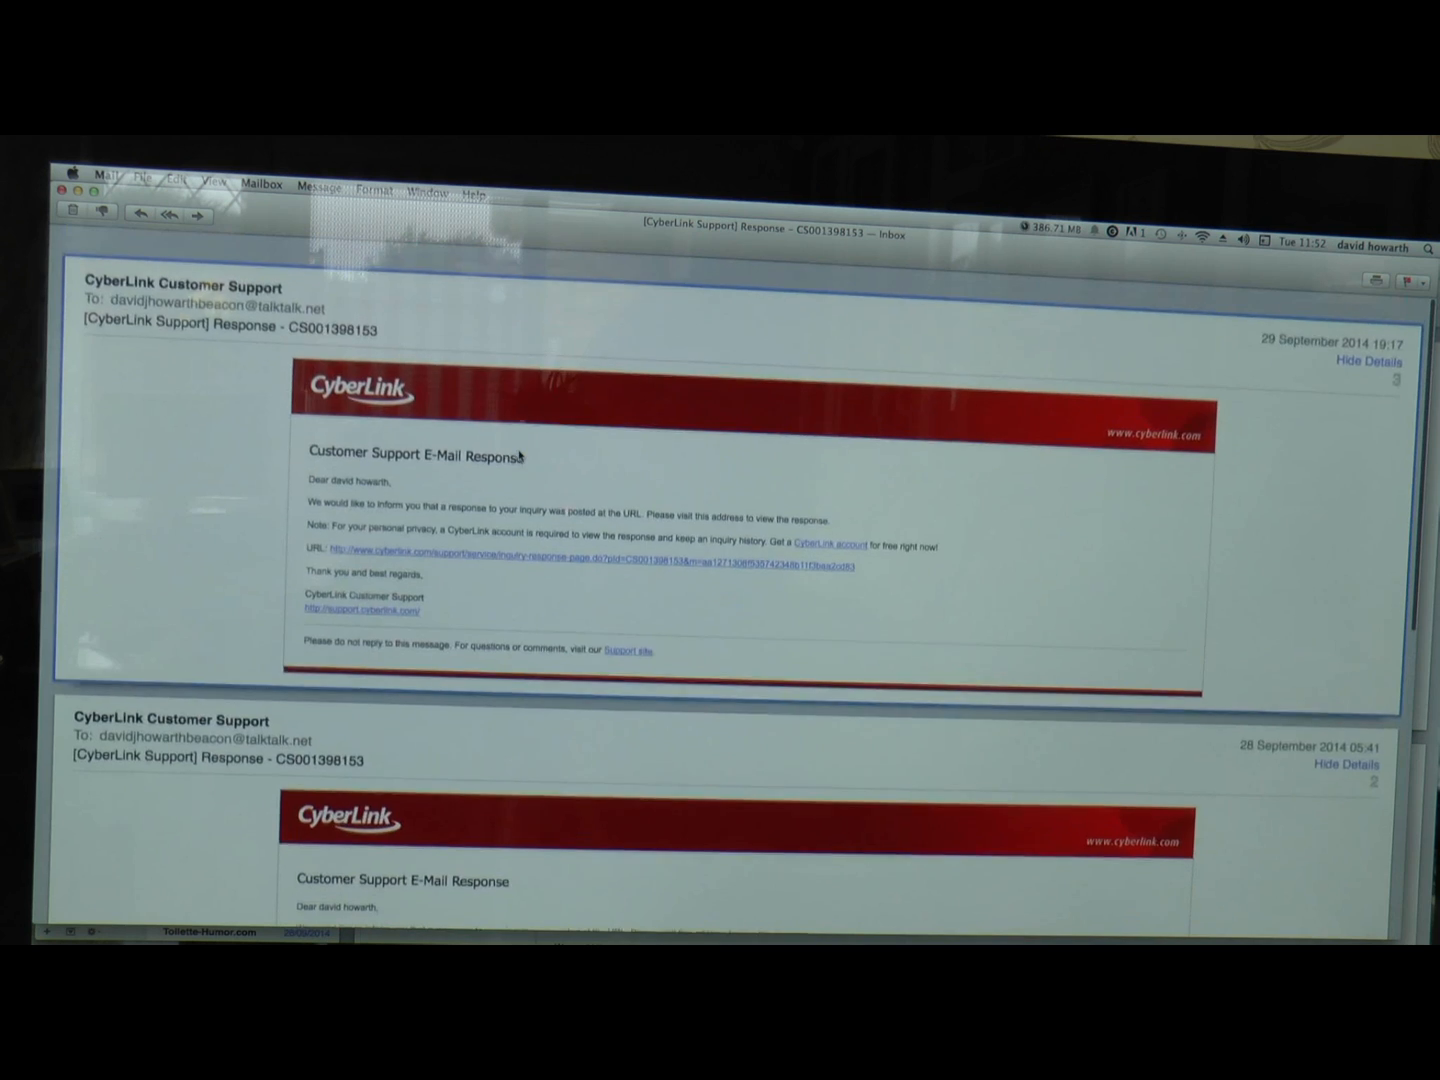
{"action": "scroll", "scroll_direction": "down", "scroll_amount": 3}
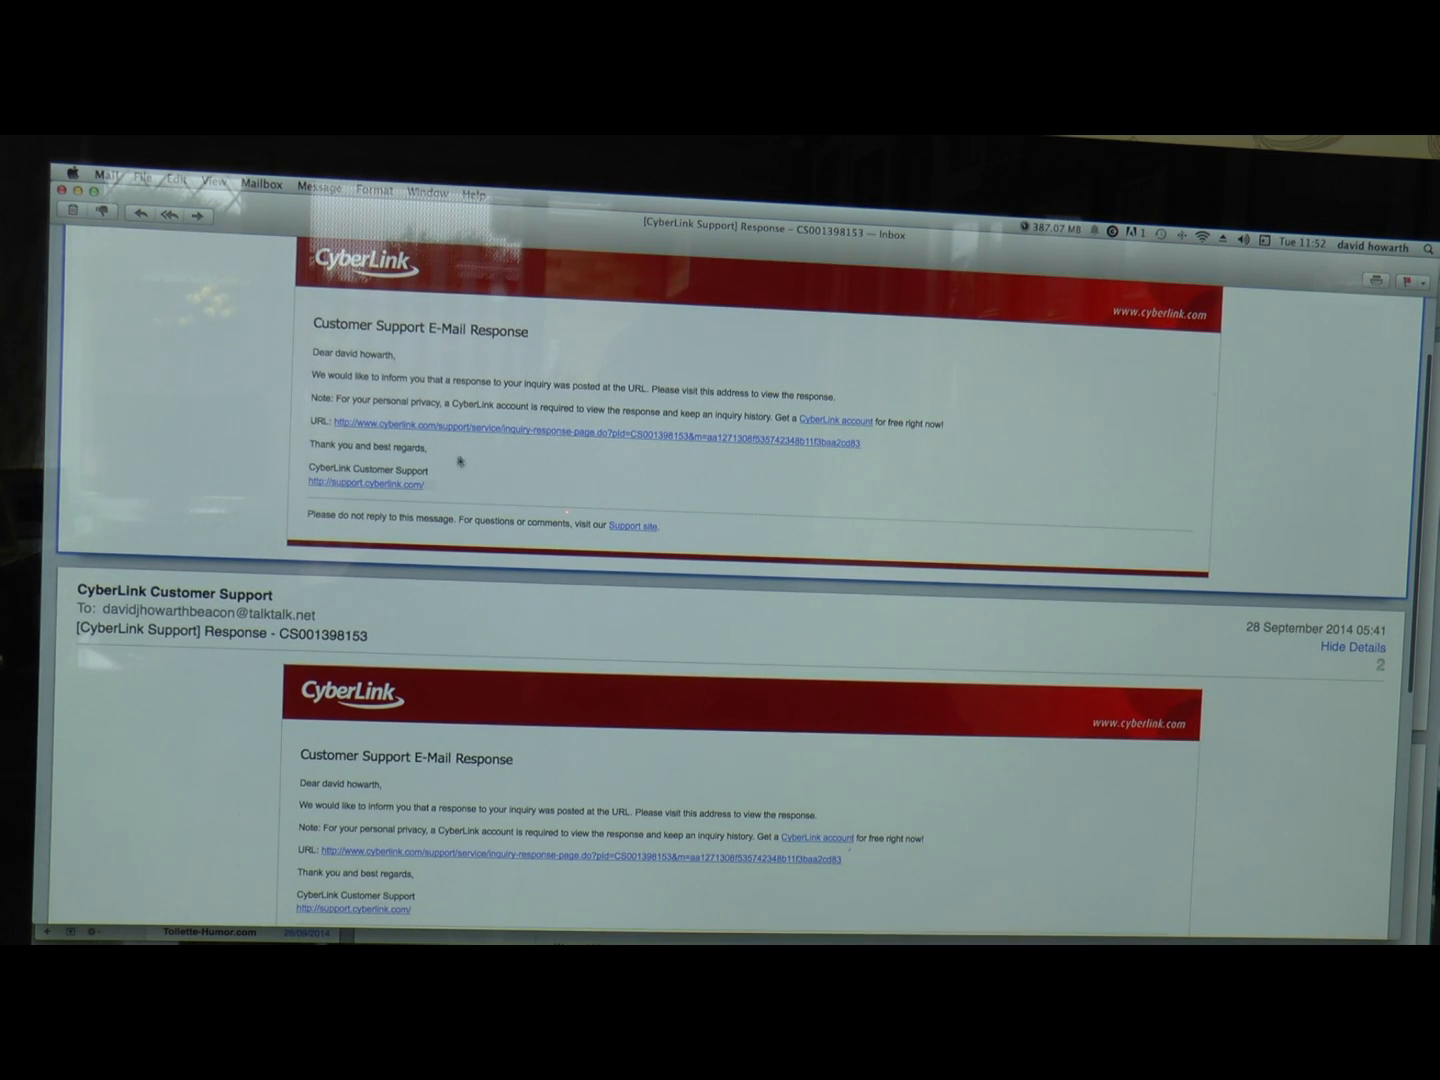
{"action": "left_click", "coordinate": [596, 438]}
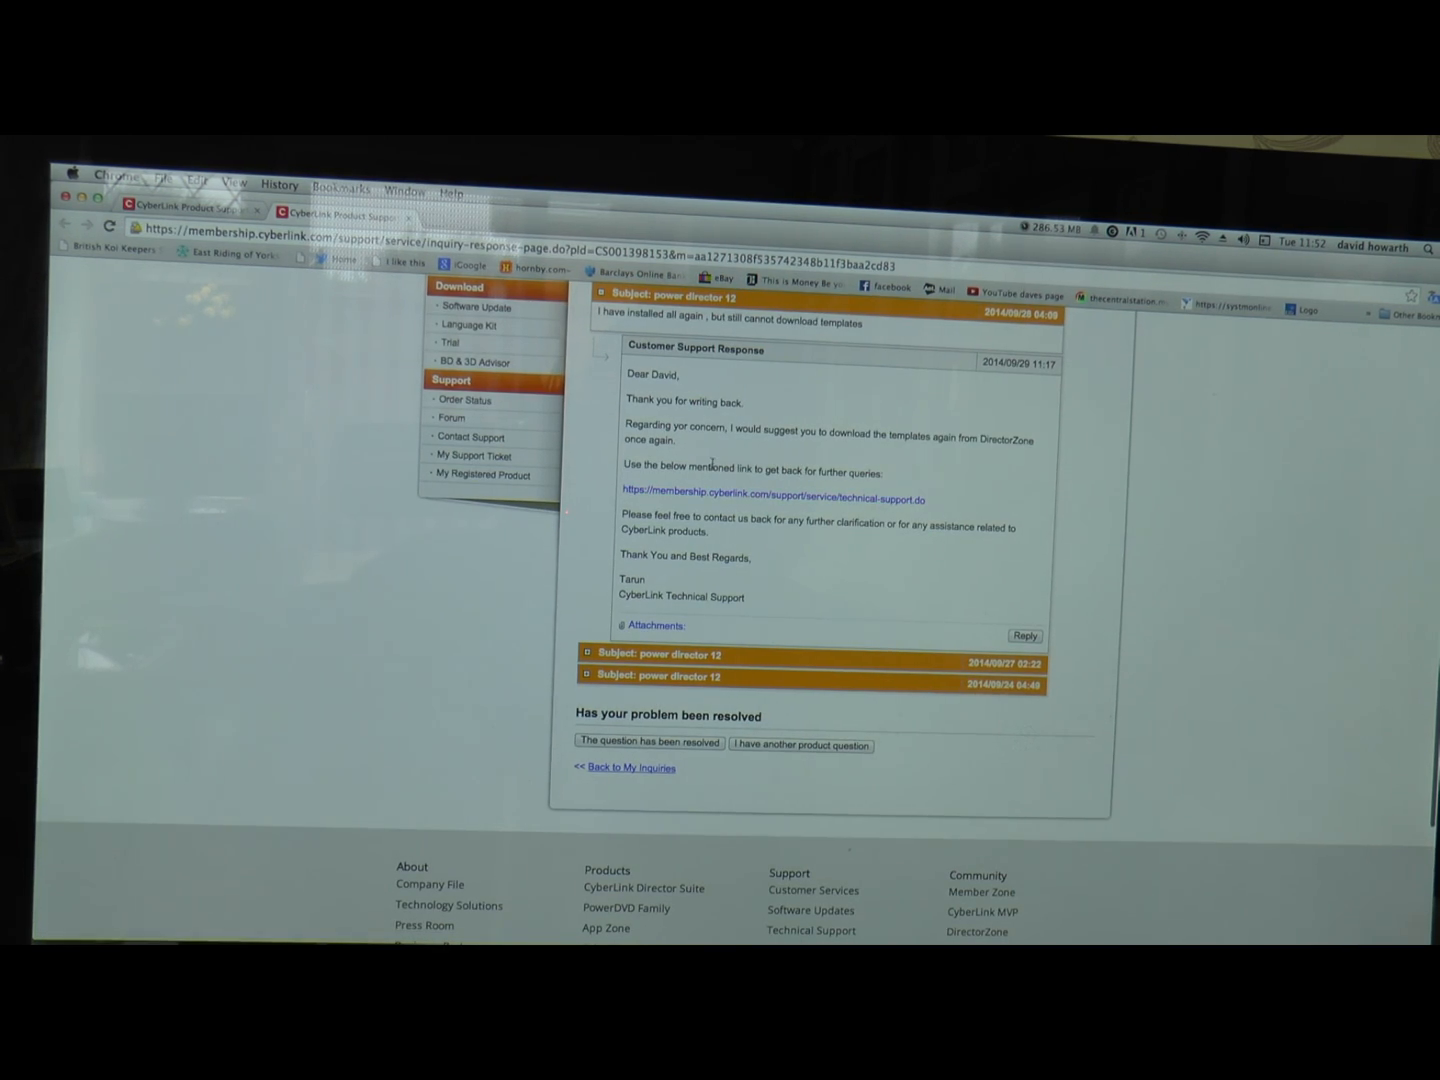
{"action": "mouse_move", "coordinate": [904, 614]}
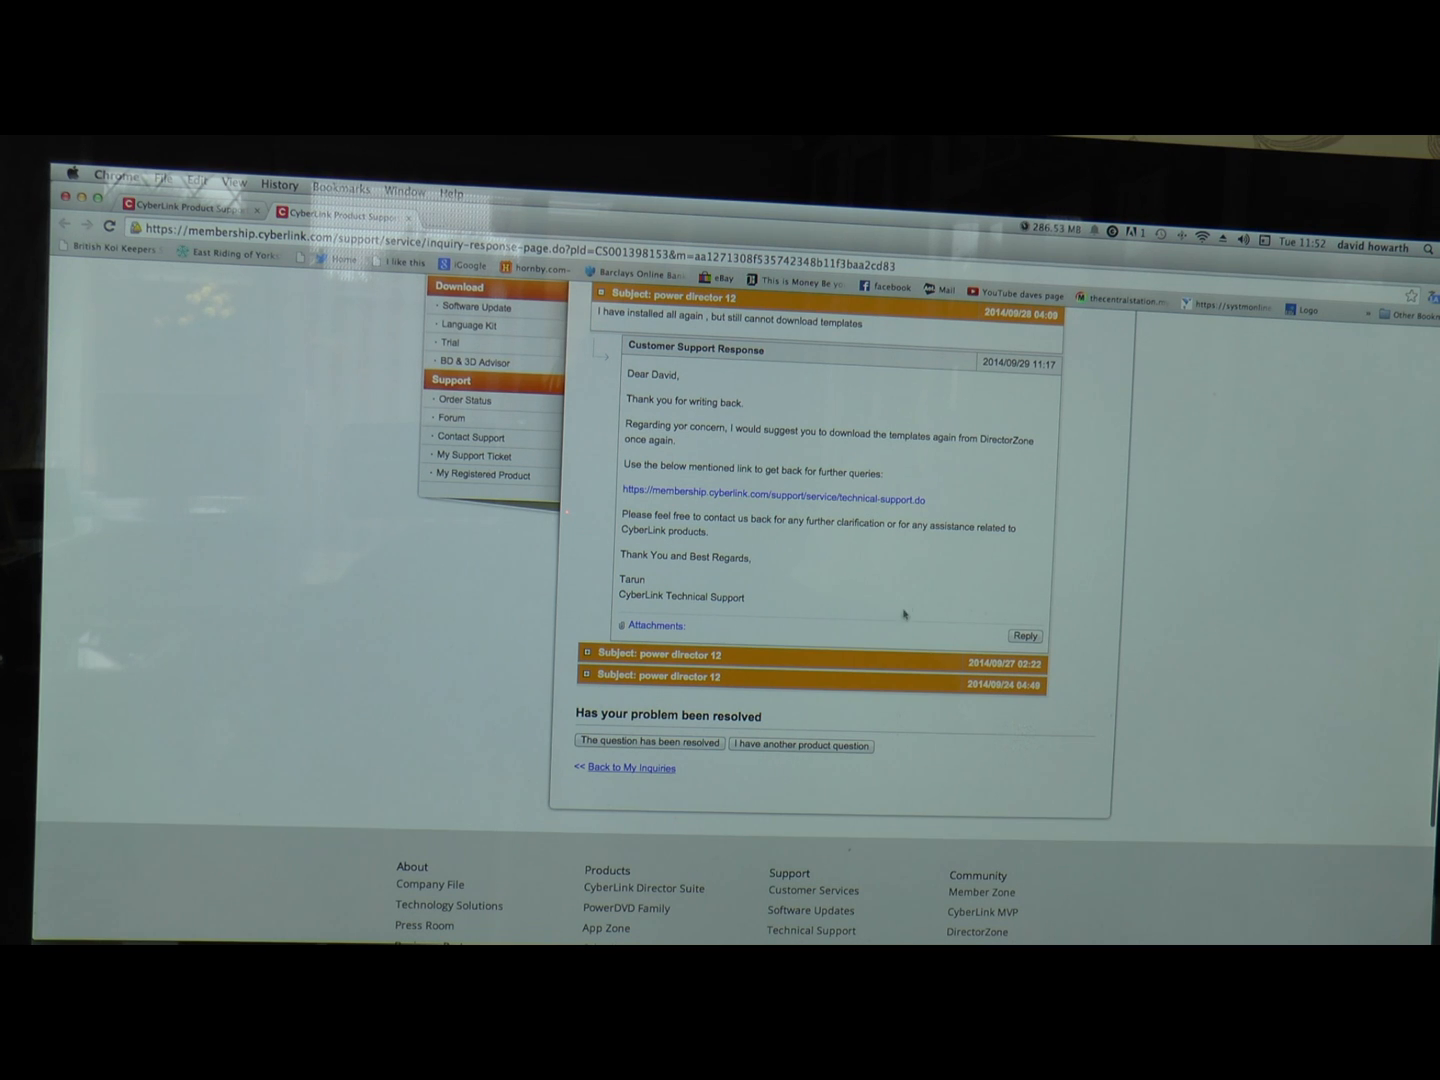
{"action": "mouse_move", "coordinate": [856, 572]}
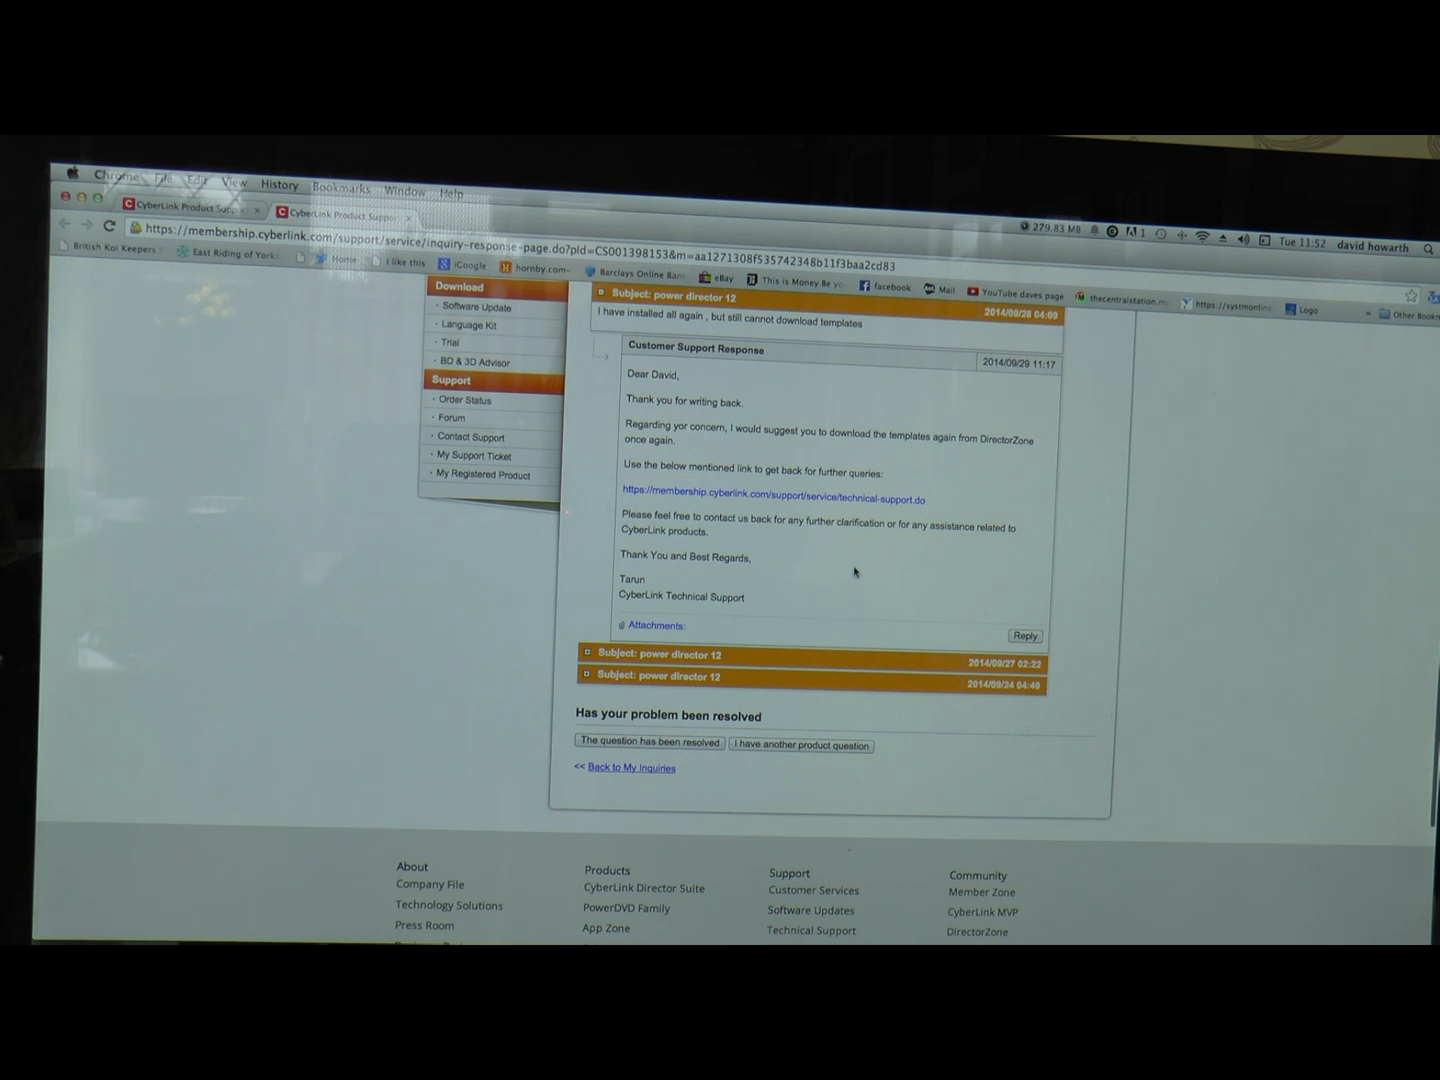
Review the Technical Support question form from the reply's link, then return to the inquiry page
{"action": "scroll", "scroll_direction": "down", "scroll_amount": 3}
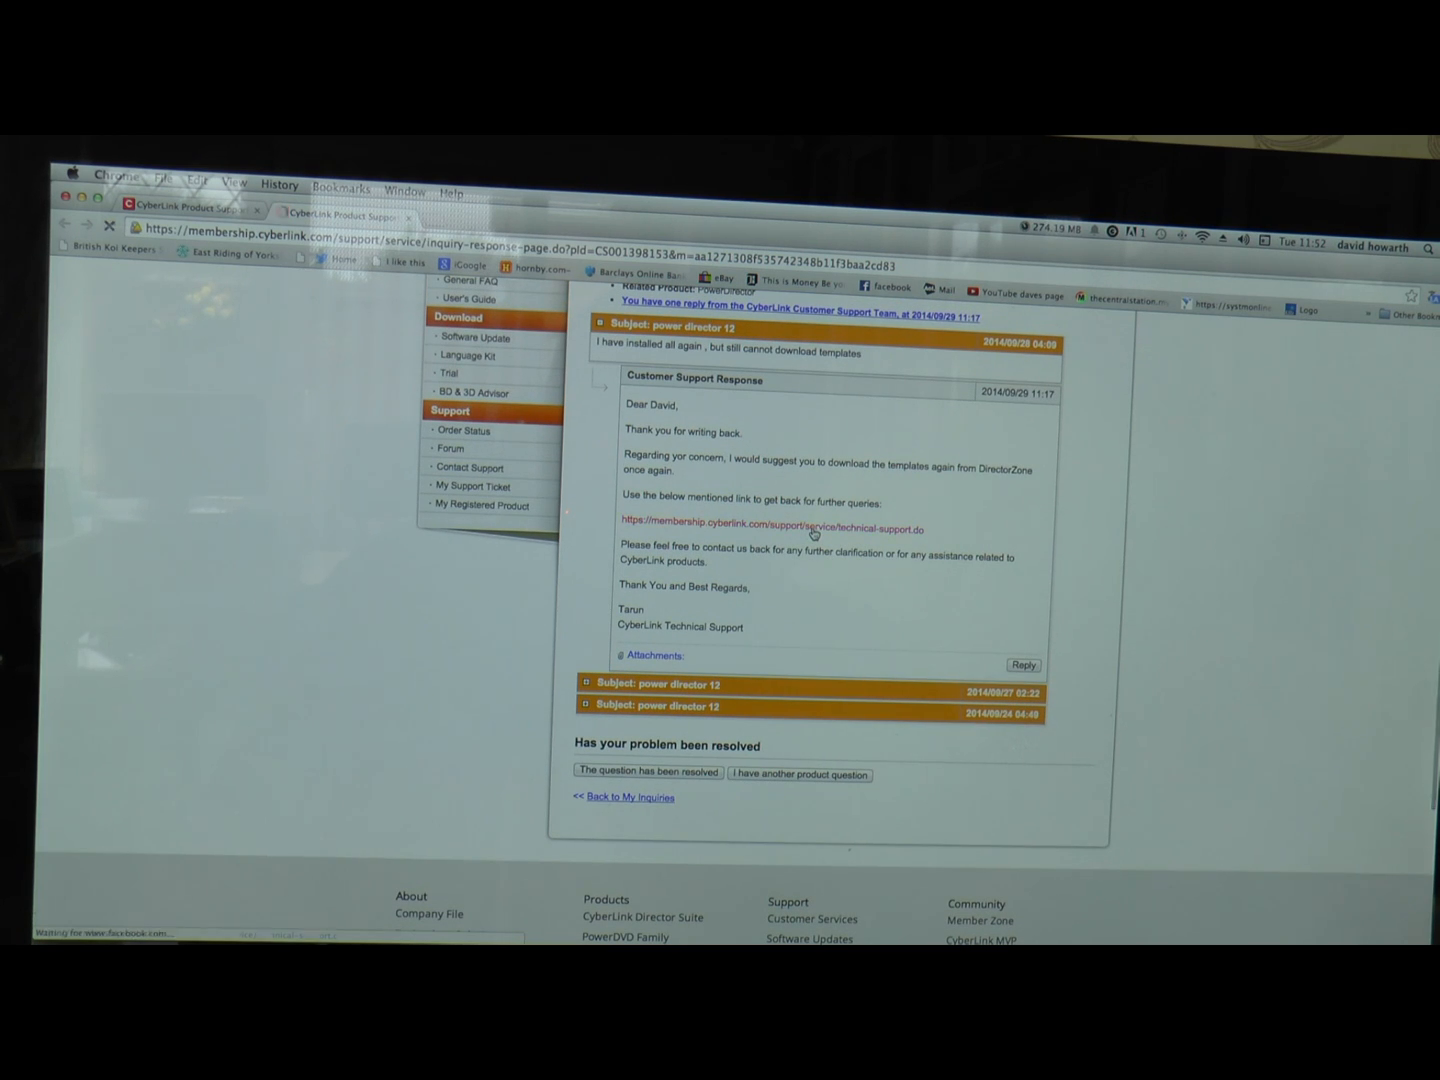
{"action": "left_click", "coordinate": [770, 528]}
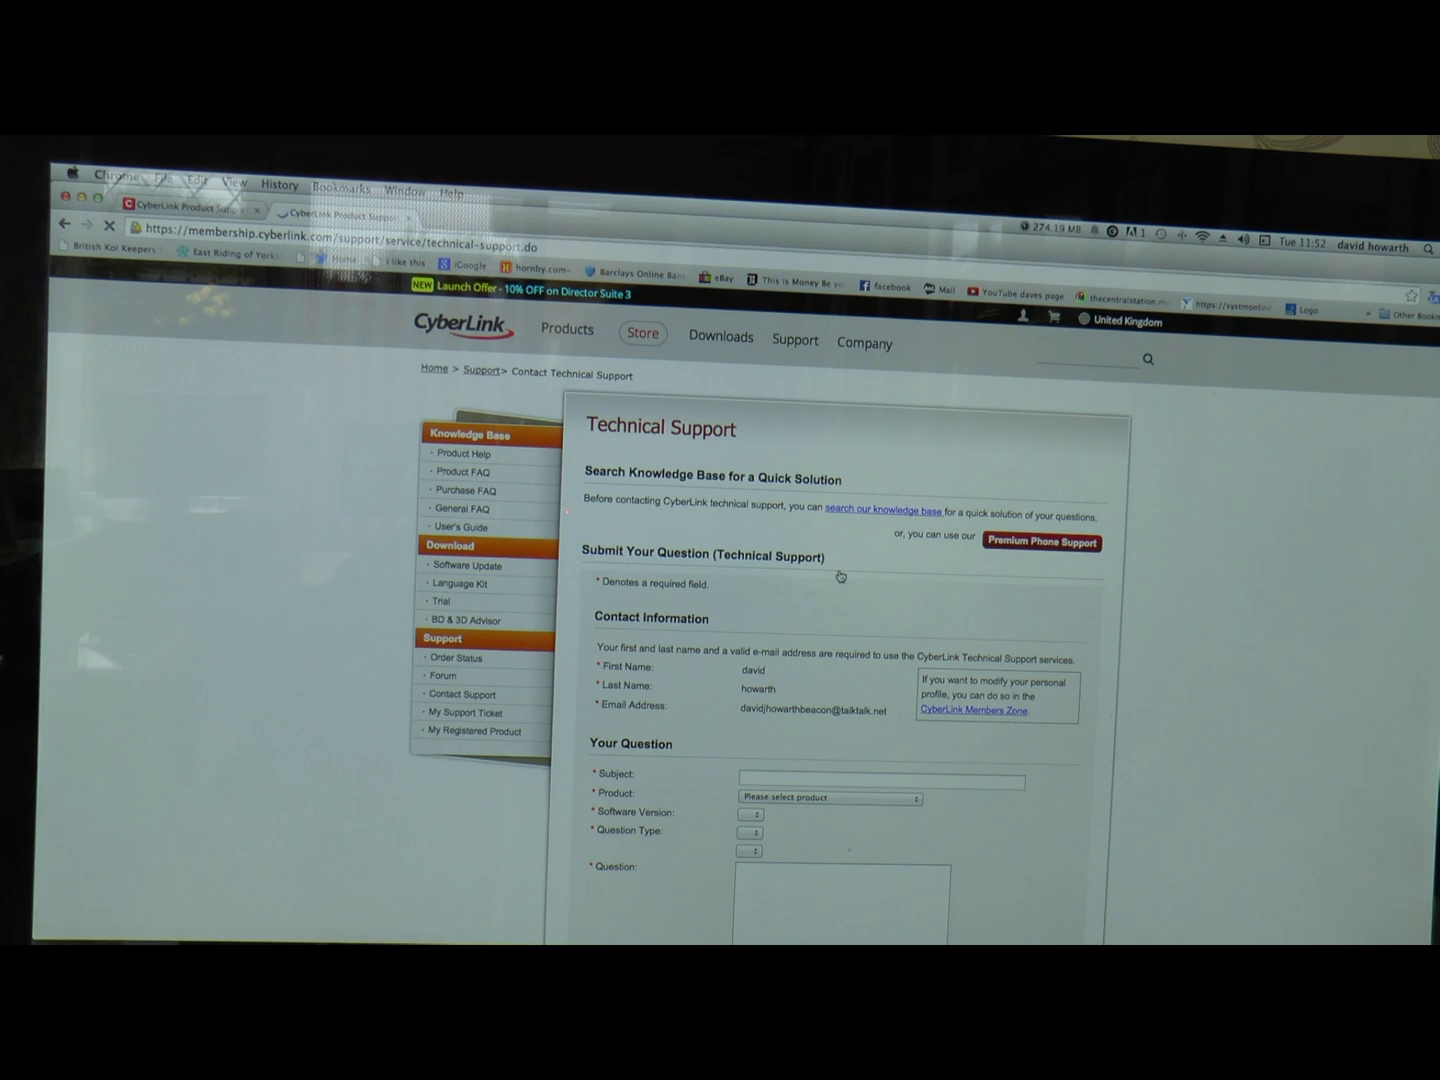
{"action": "scroll", "scroll_direction": "down", "scroll_amount": 3}
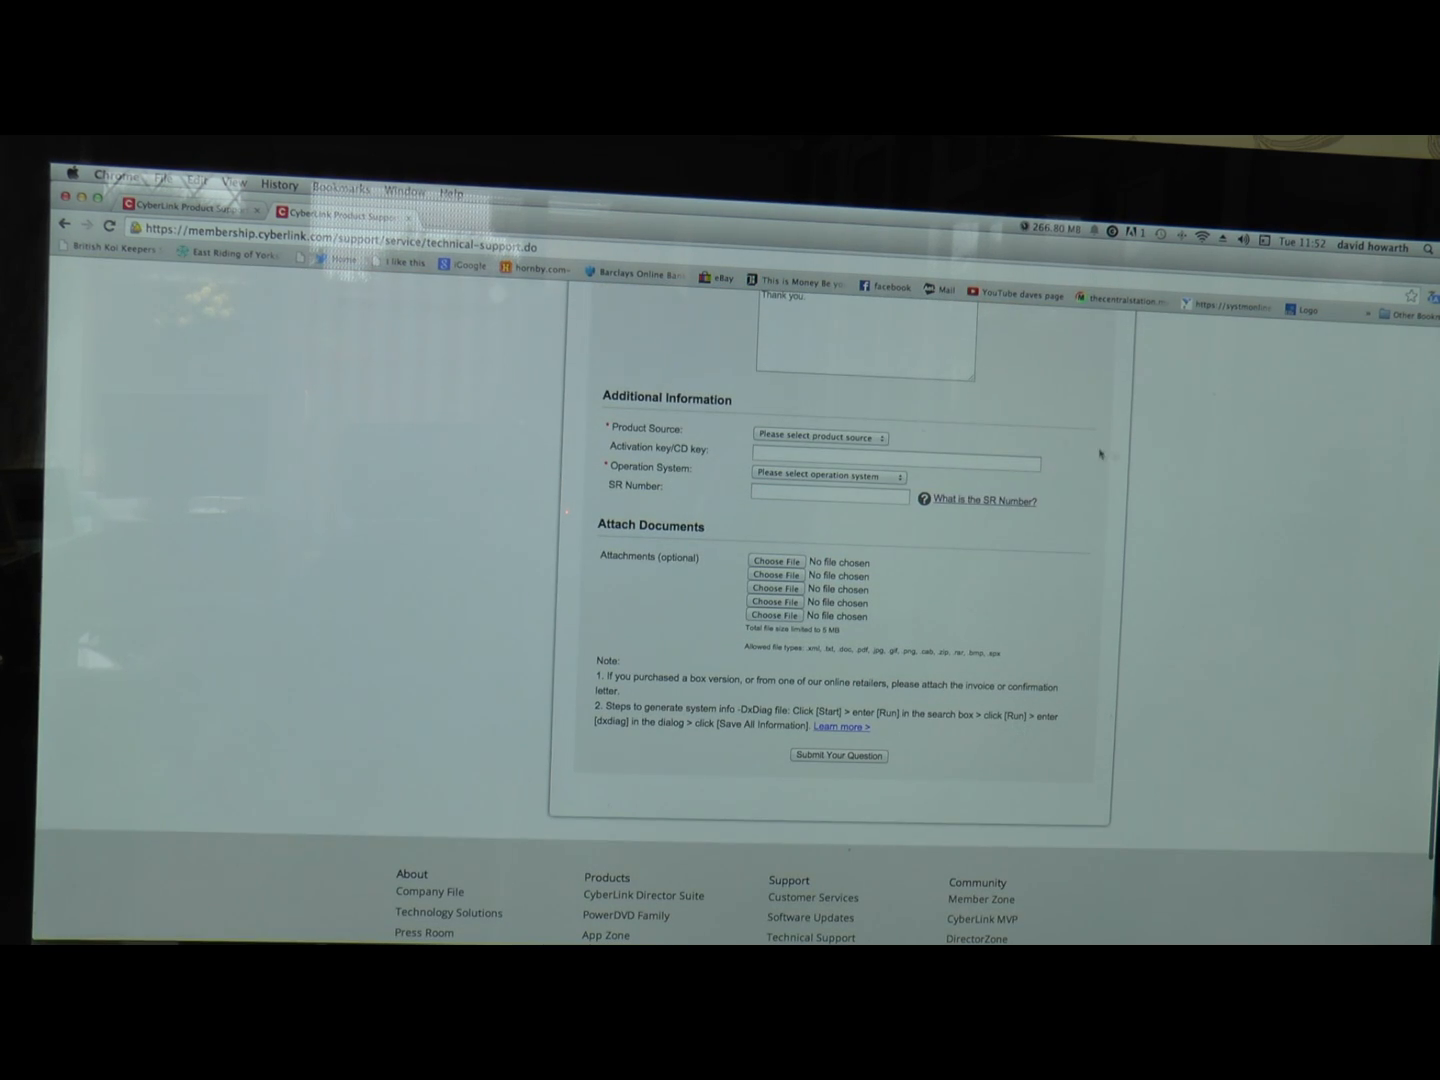
{"action": "left_click", "coordinate": [838, 756]}
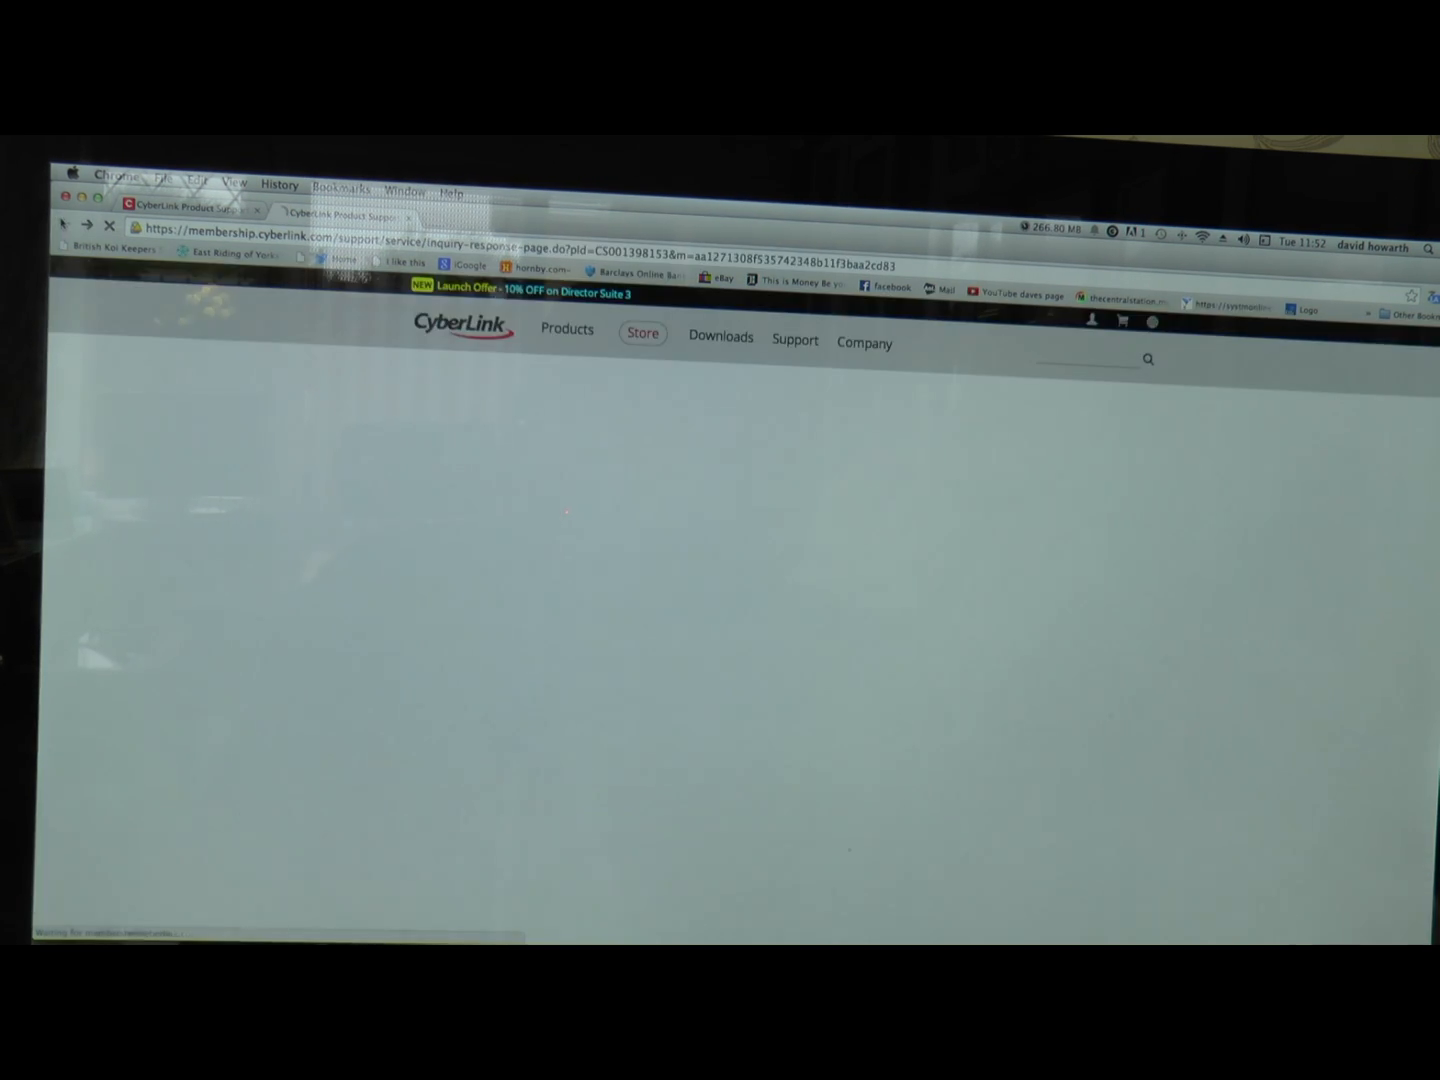